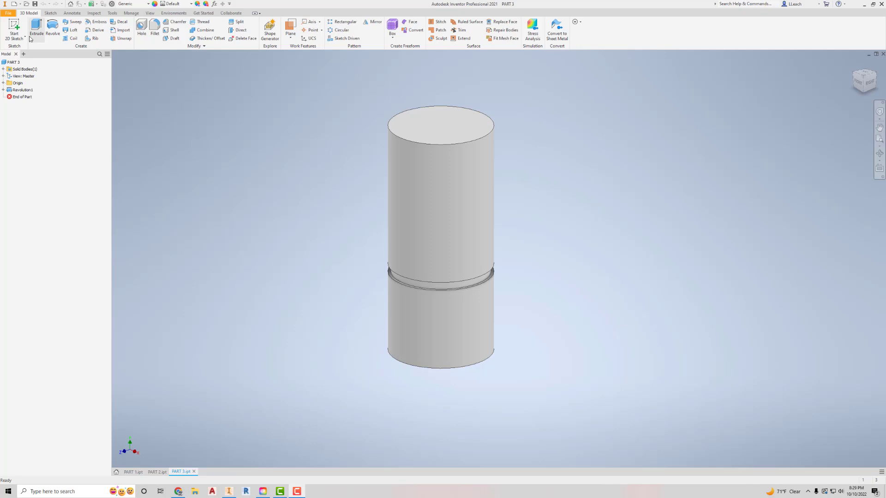
Create a new part, Part7, from the Metric Standard (mm).ipt template
left_click(9, 12)
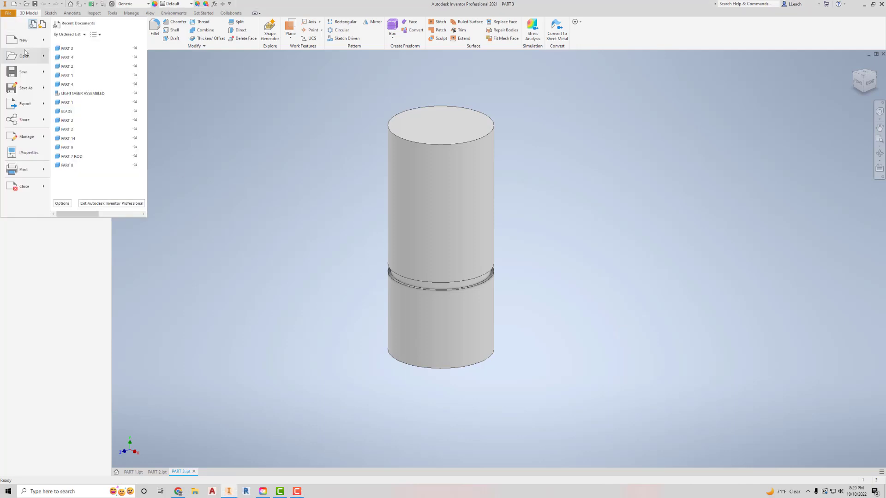
left_click(23, 40)
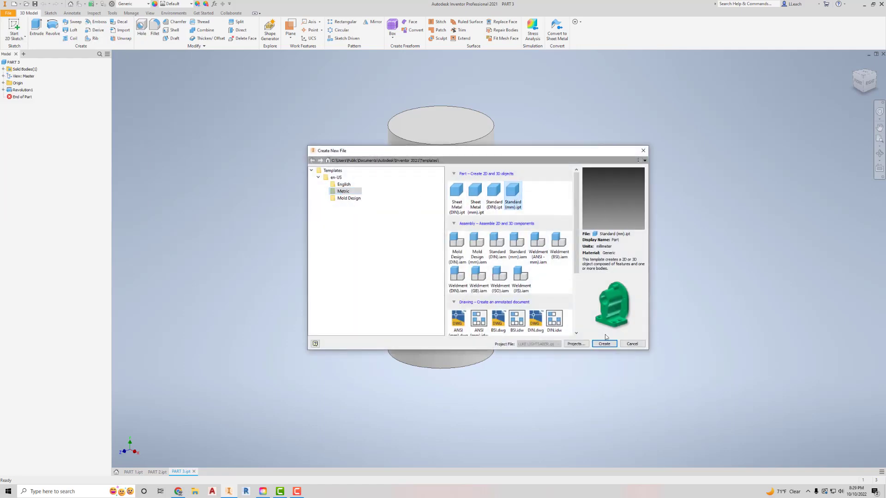
left_click(603, 344)
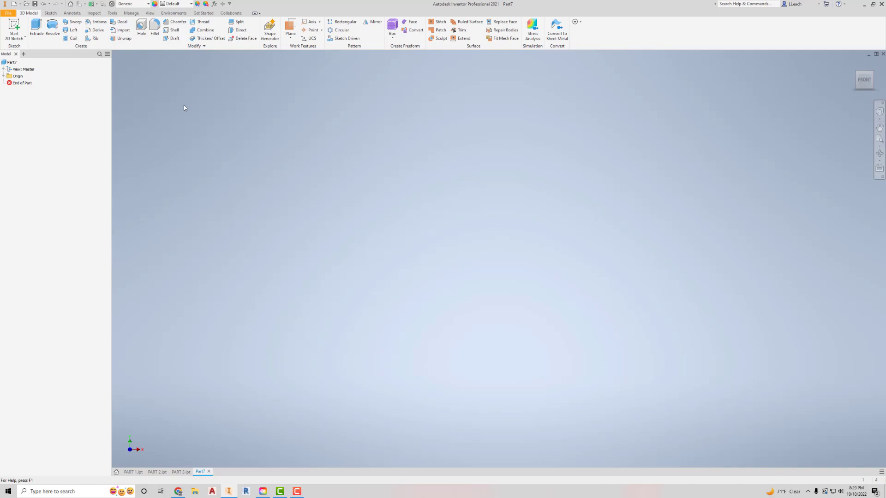
Sketch a centre-point circle at the origin dimensioned 33 mm diameter
left_click(14, 27)
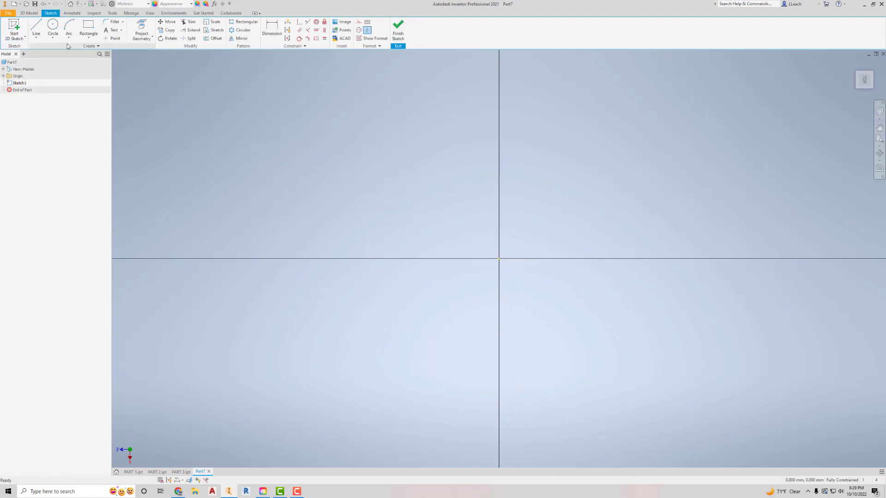
mouse_move(53, 27)
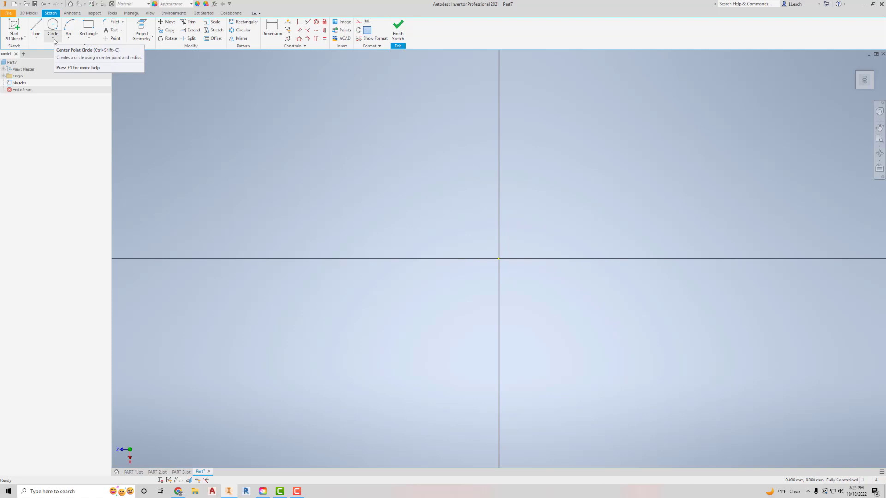
left_click(52, 27)
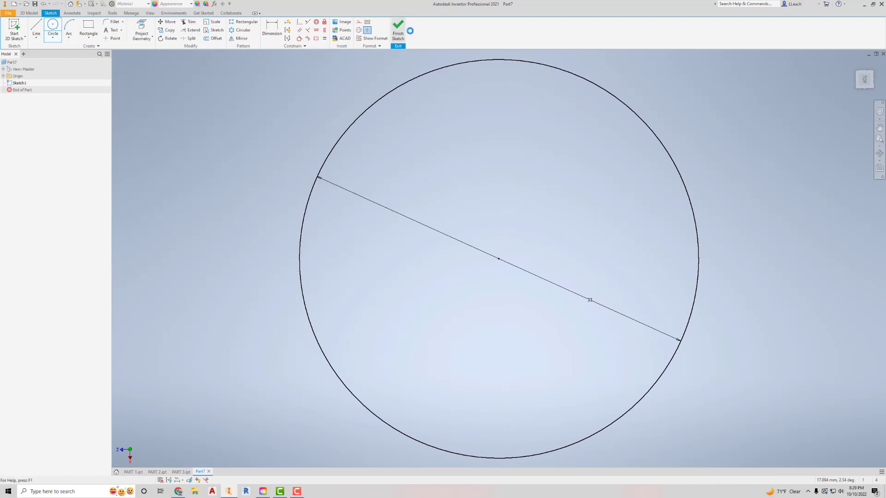
Extrude the circle symmetrically 34 mm into a solid cylinder, Extrusion1
left_click(398, 26)
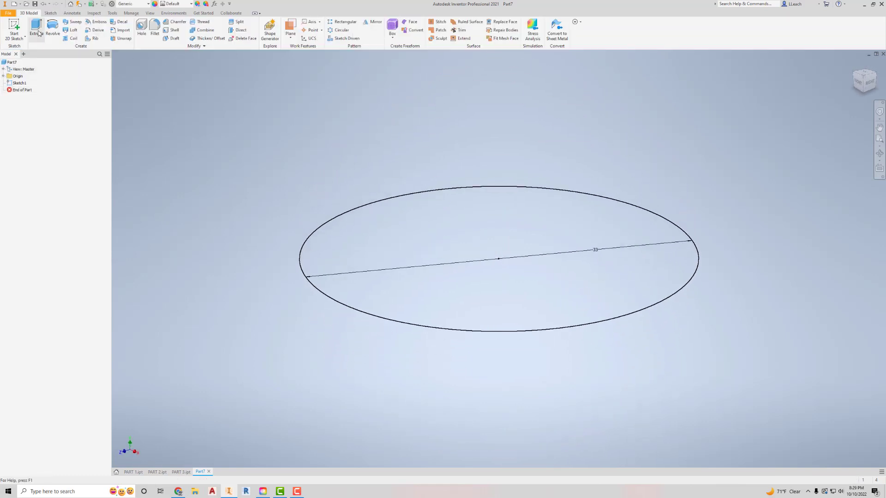
left_click(36, 30)
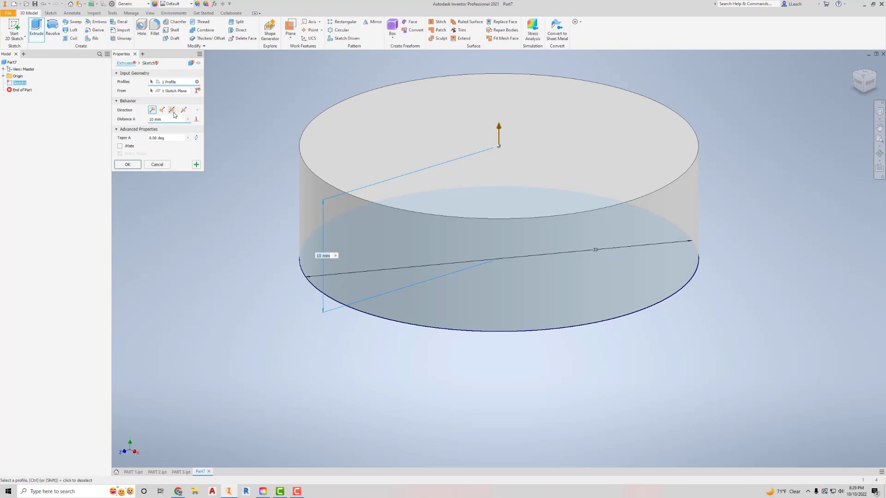
mouse_move(173, 109)
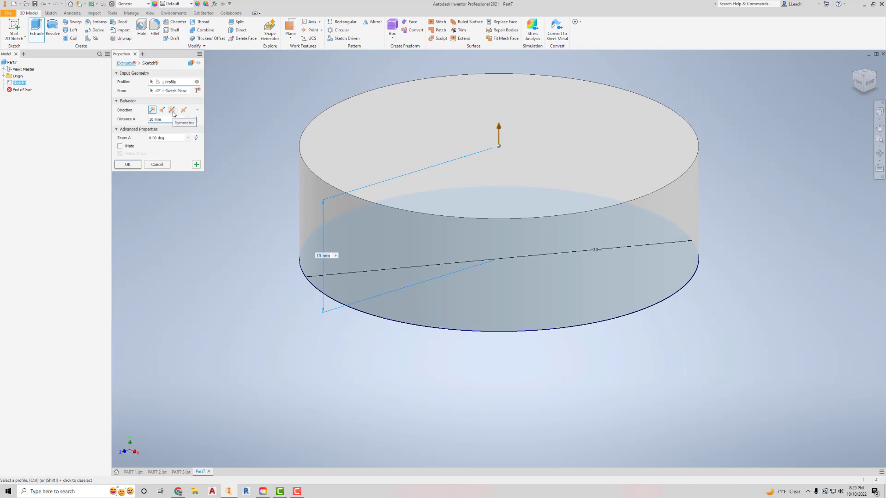
left_click(173, 110)
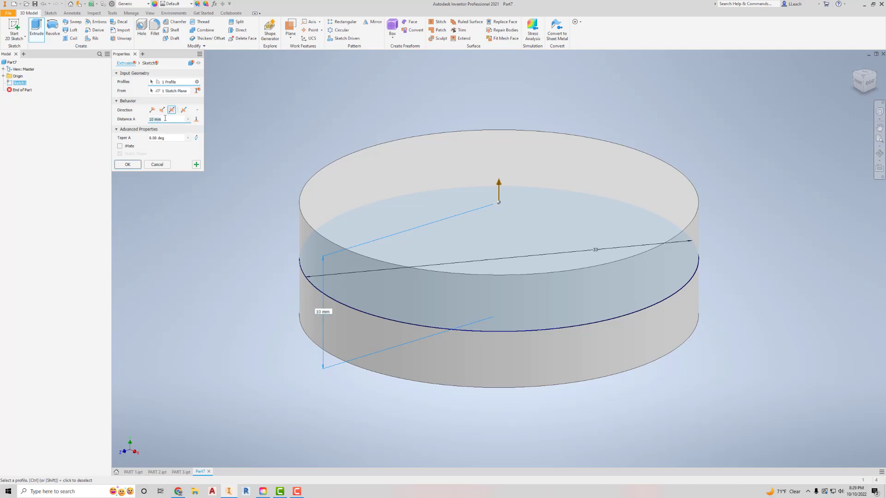
type("34")
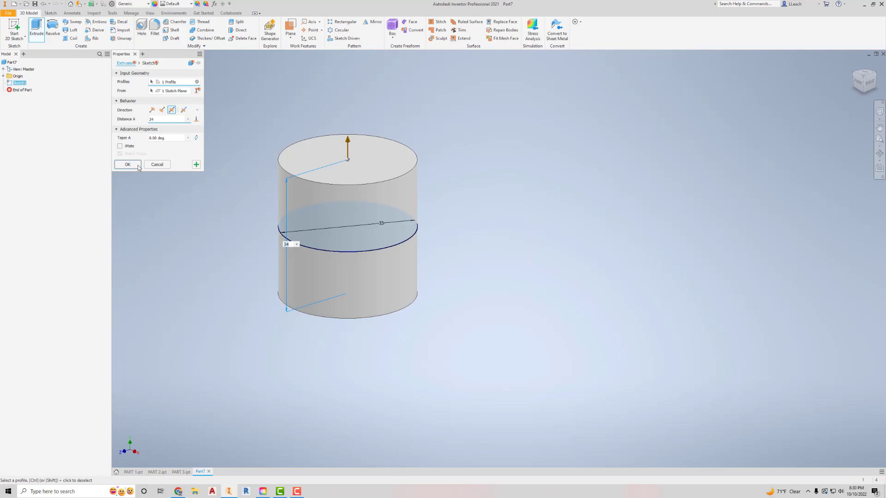
left_click(127, 164)
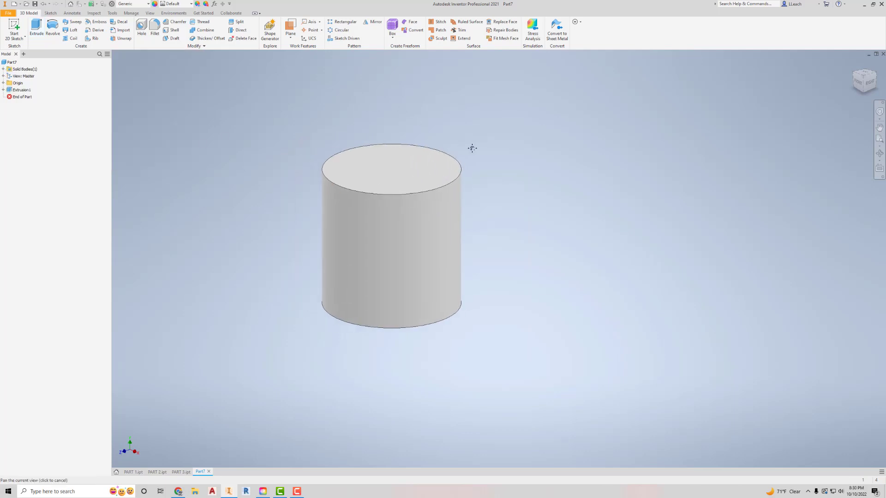
Expand the Origin folder and select the XZ mid-plane through the cylinder for sketching
left_click(21, 90)
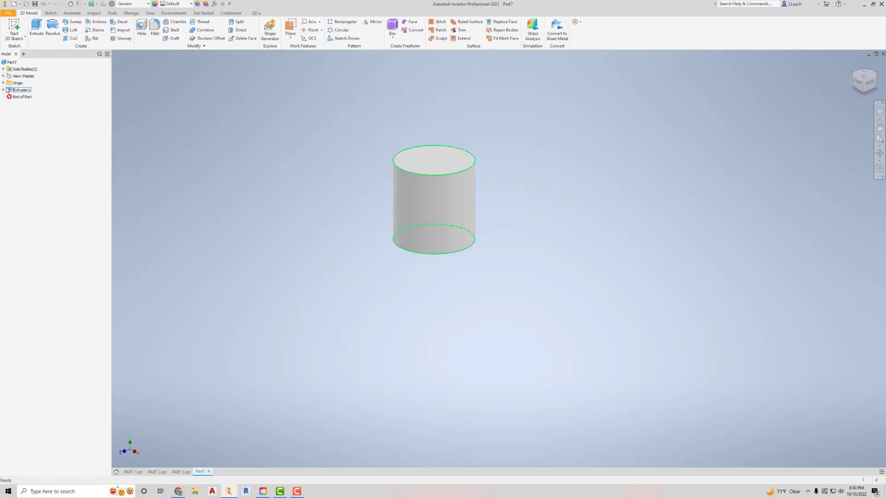
left_click(25, 90)
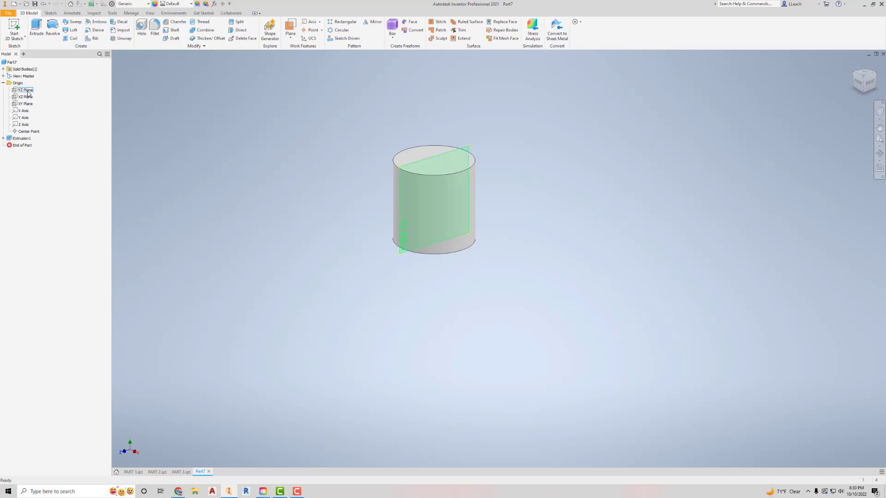
left_click(26, 104)
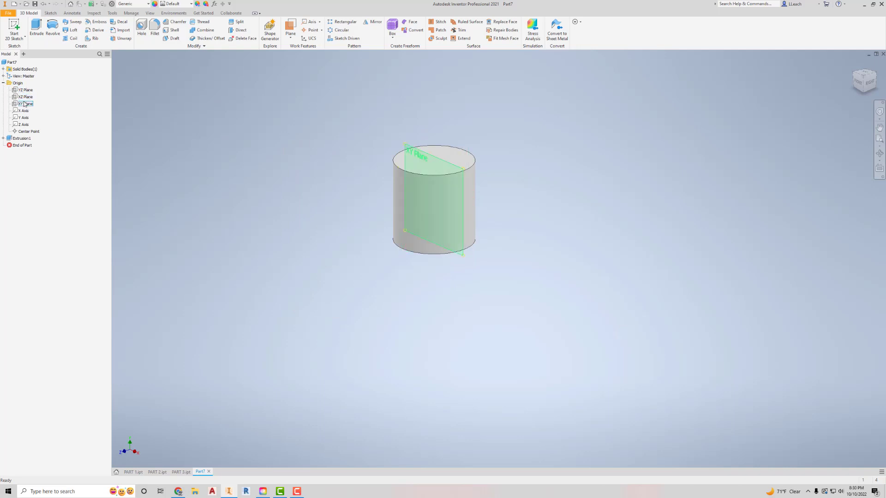
left_click(26, 97)
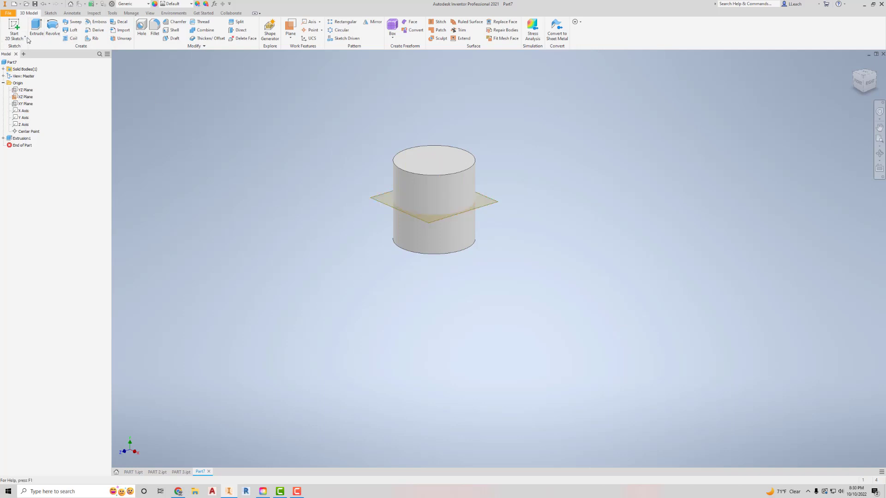
left_click(14, 26)
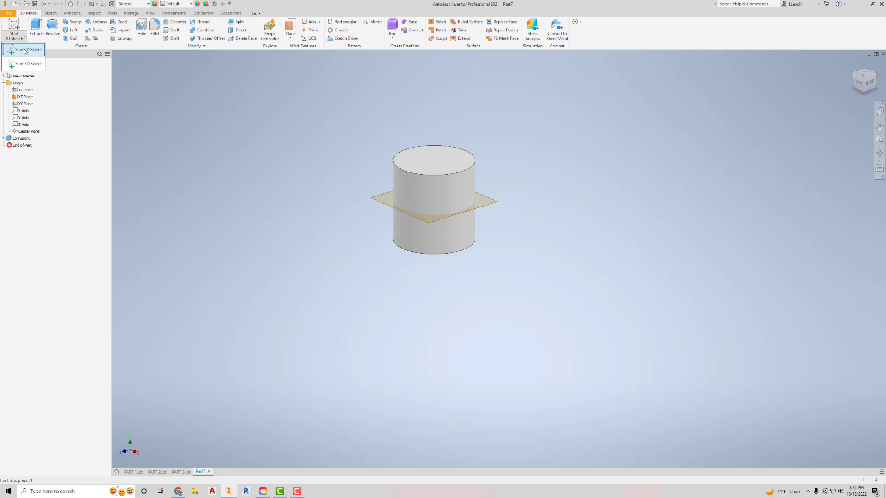
Sketch on the XZ plane the cylinder's projected outline plus a slightly larger offset circle
left_click(30, 50)
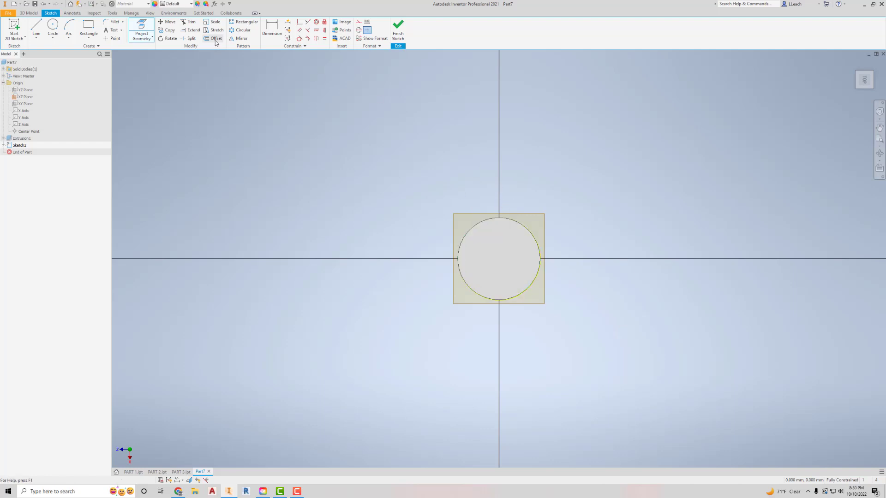
left_click(216, 38)
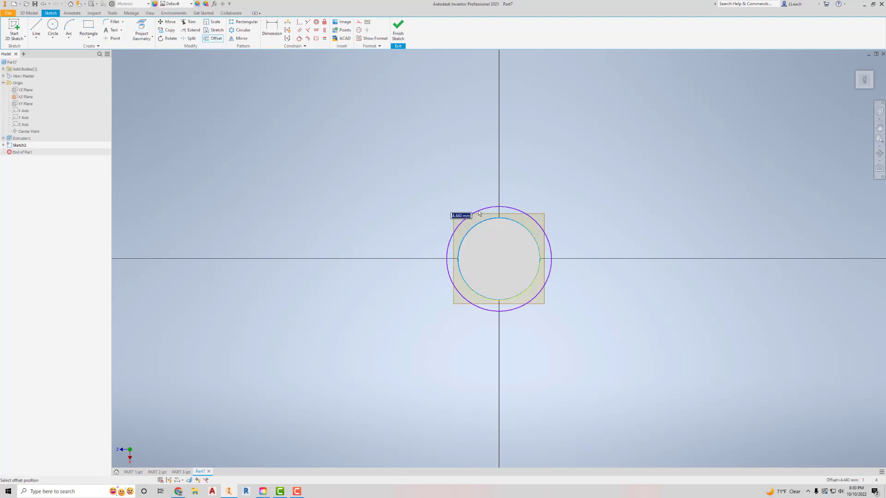
mouse_move(477, 201)
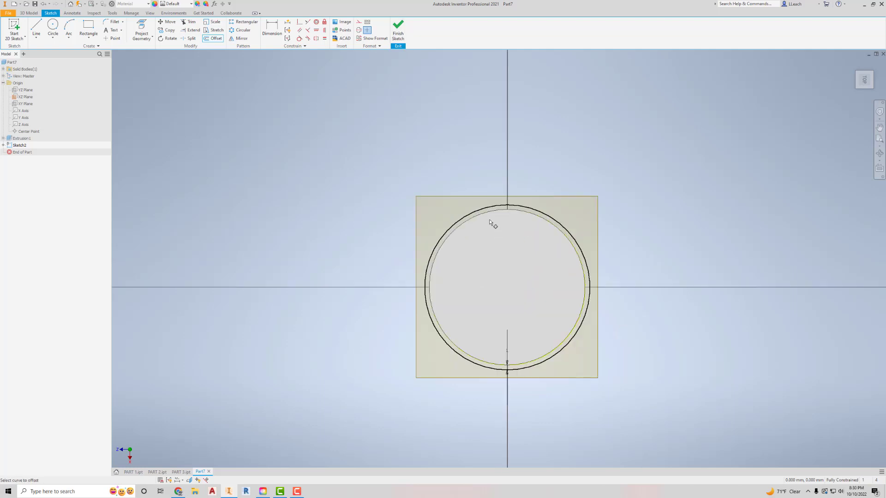
left_click(398, 27)
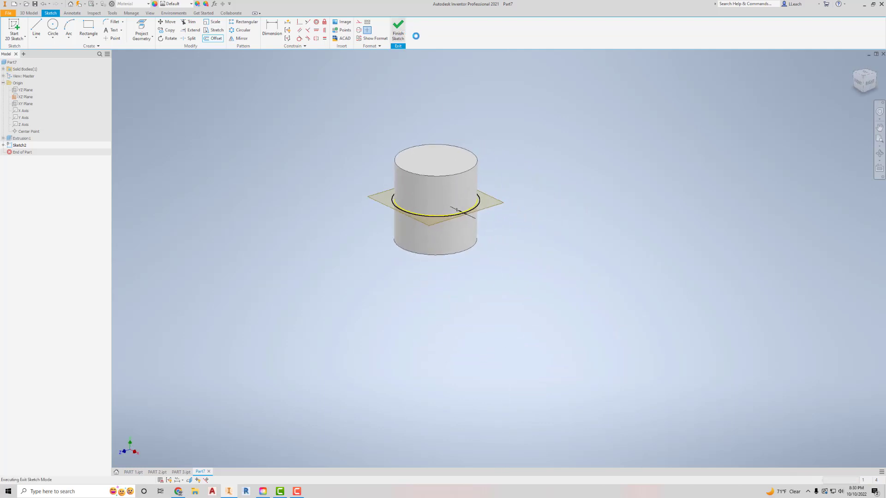
Extrude the ring profile asymmetrically to add a raised band around the cylinder's middle, Extrusion2
left_click(397, 26)
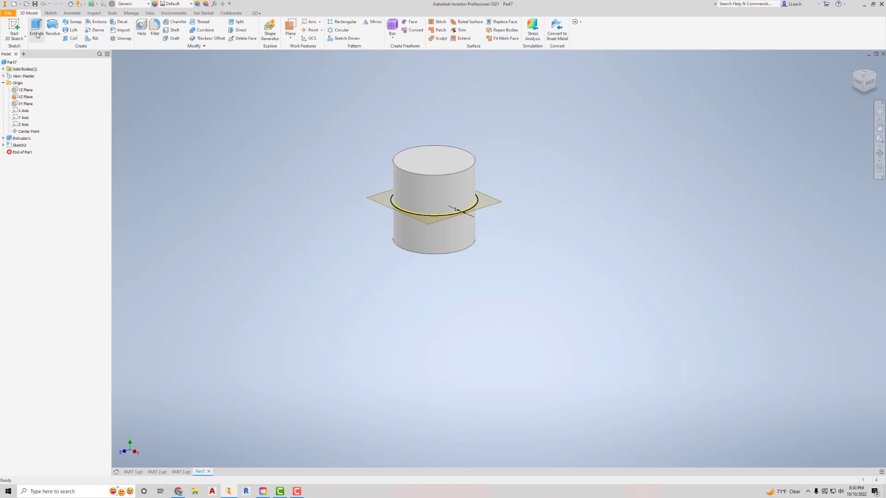
left_click(36, 27)
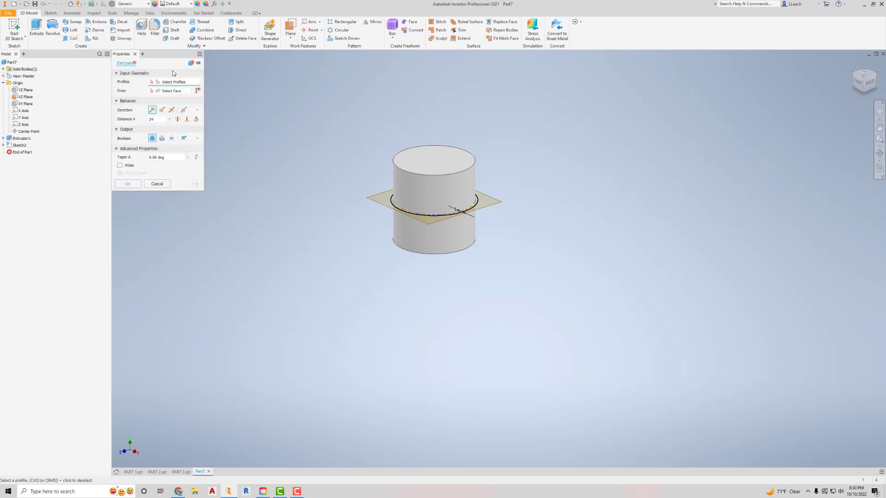
mouse_move(184, 110)
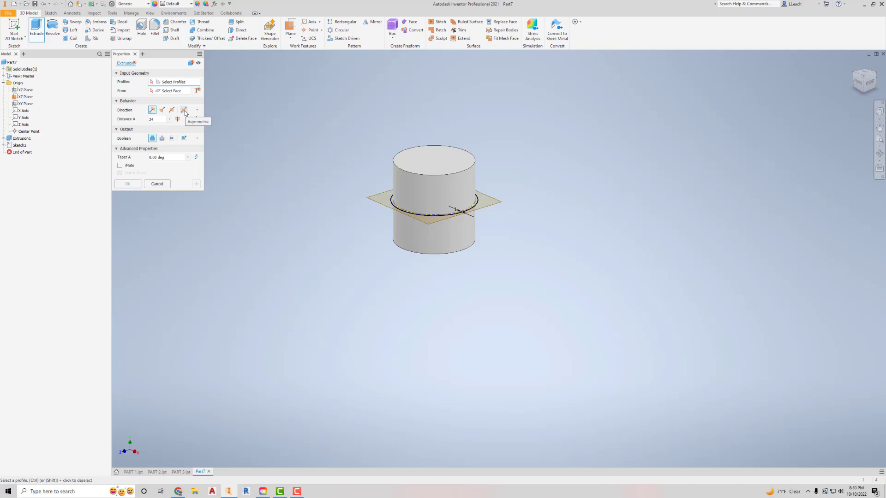
left_click(183, 110)
type("8")
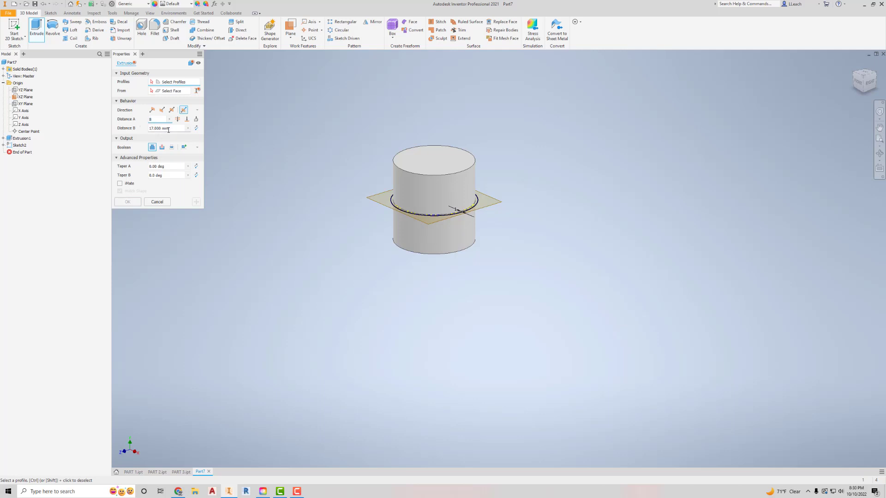
mouse_move(164, 128)
type("12")
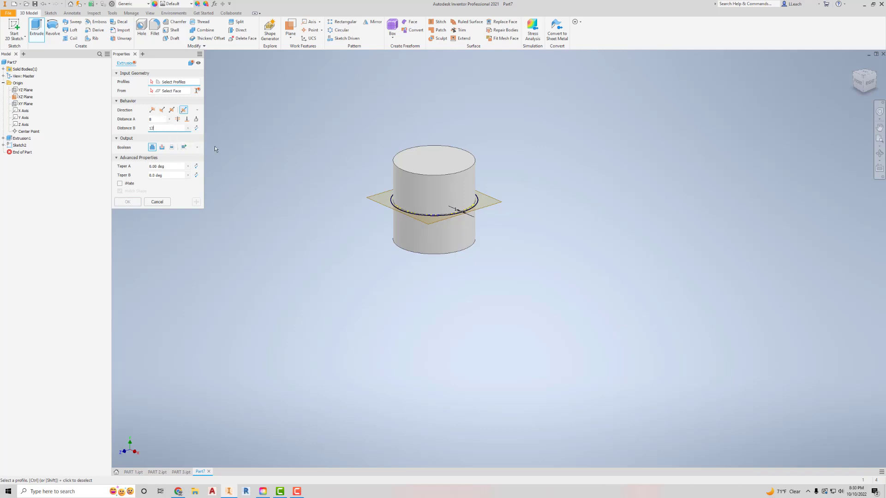
mouse_move(179, 87)
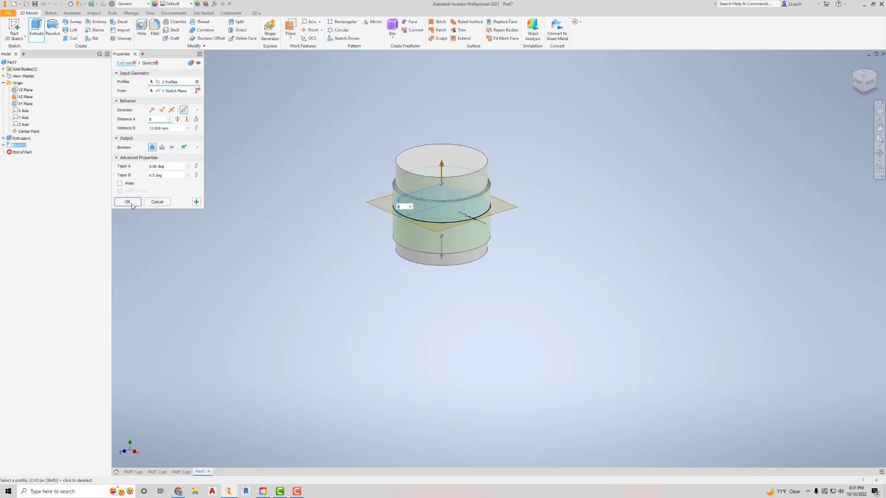
left_click(128, 202)
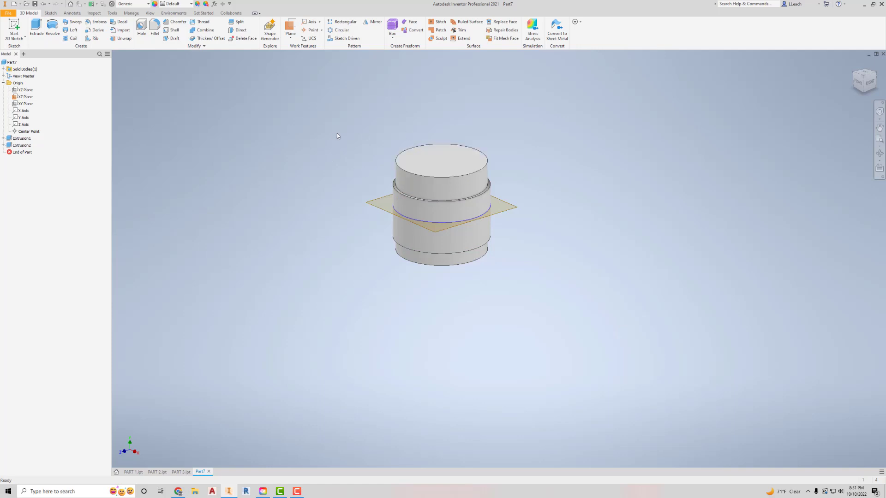
Make the vertical XY origin plane visible through the ring-banded cylinder
left_click(25, 97)
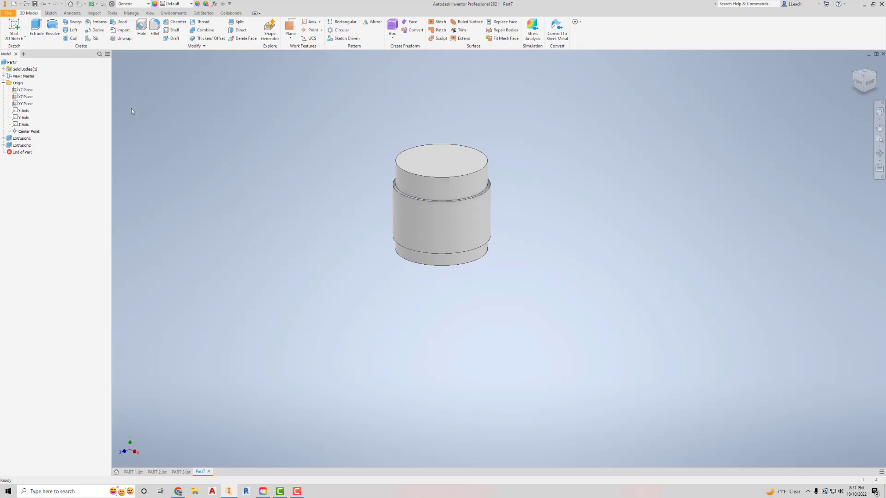
left_click(25, 104)
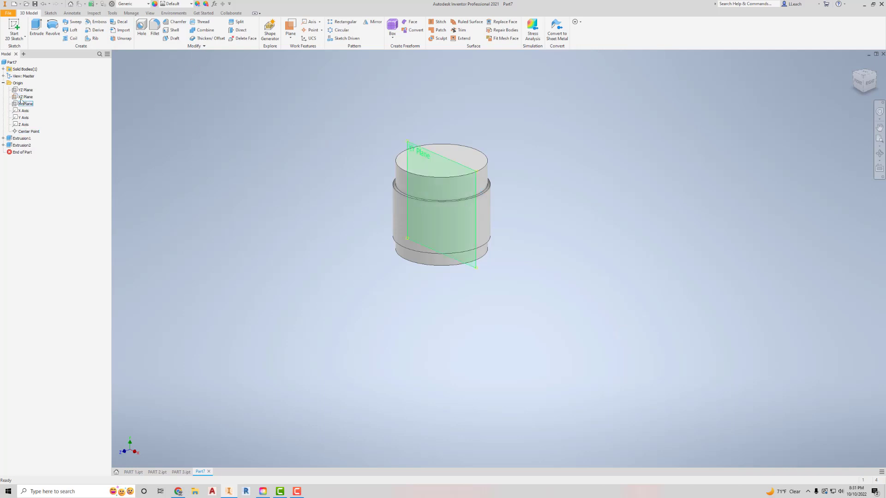
left_click(25, 89)
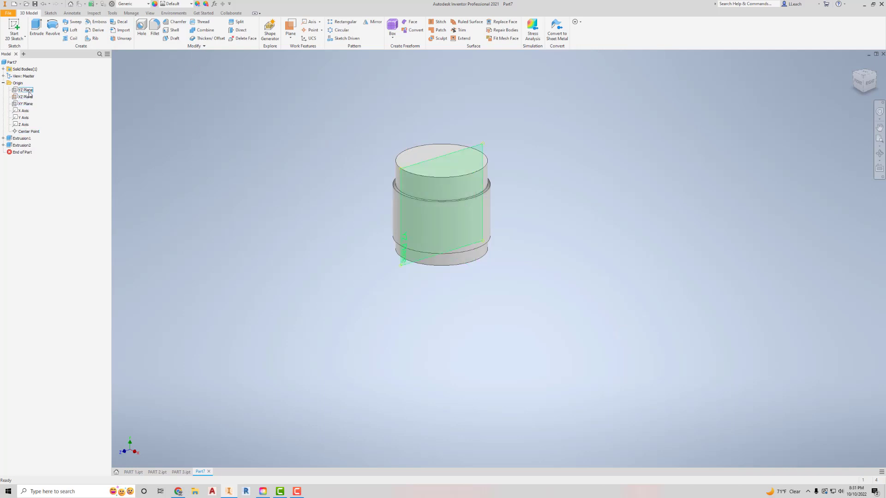
left_click(25, 105)
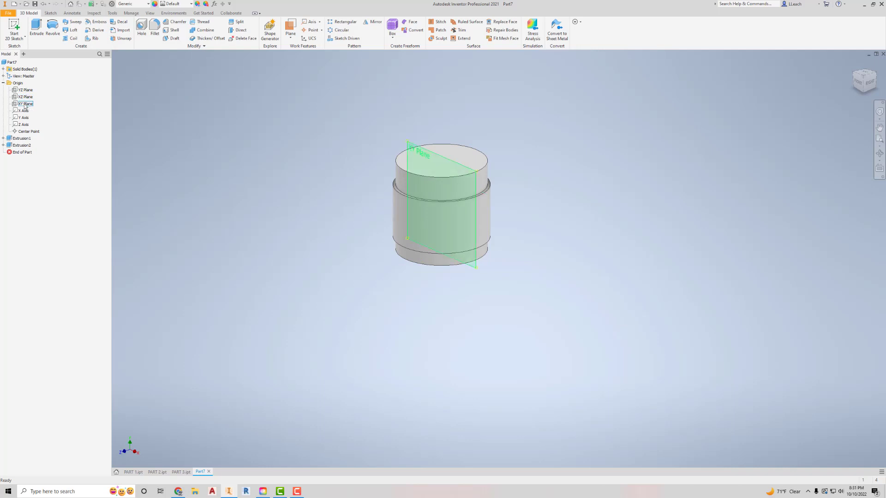
right_click(25, 104)
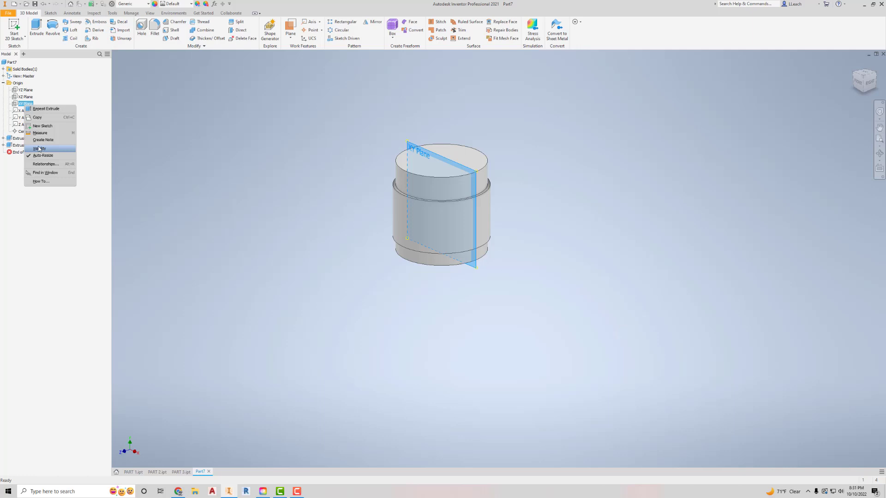
left_click(40, 148)
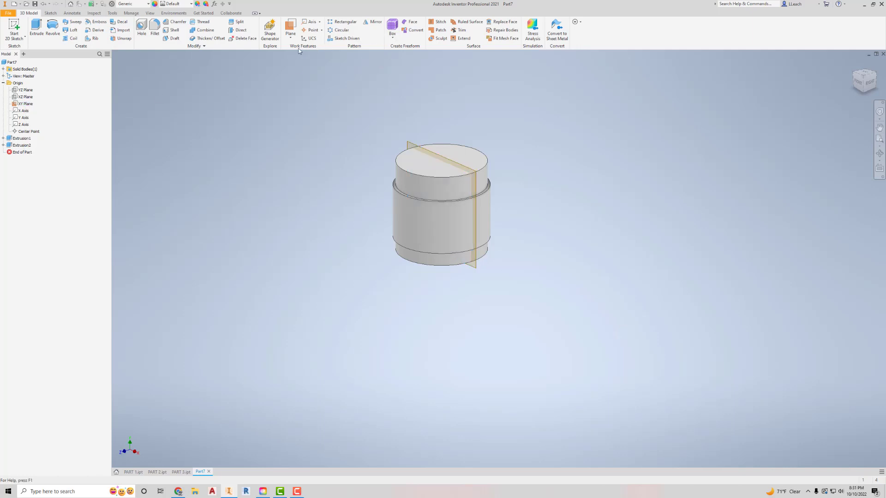
Create Work Plane1 tangent to the cylinder and parallel to XY, then hide the XY plane
left_click(290, 27)
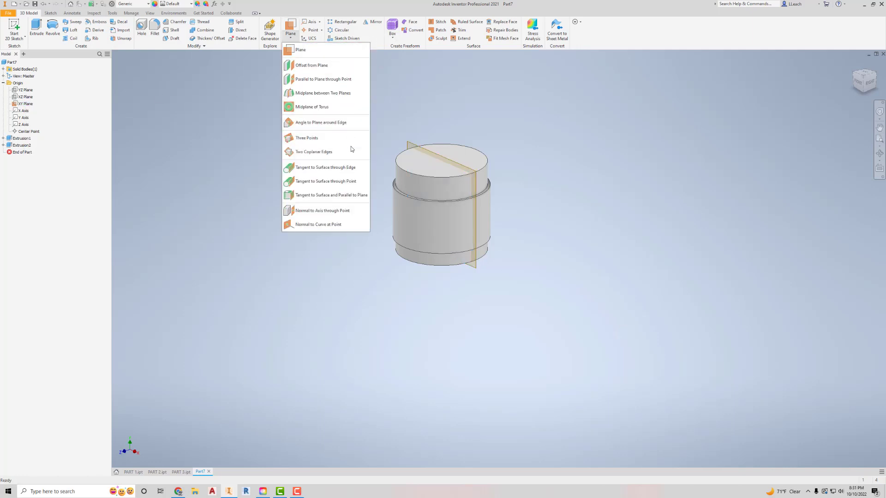
mouse_move(318, 151)
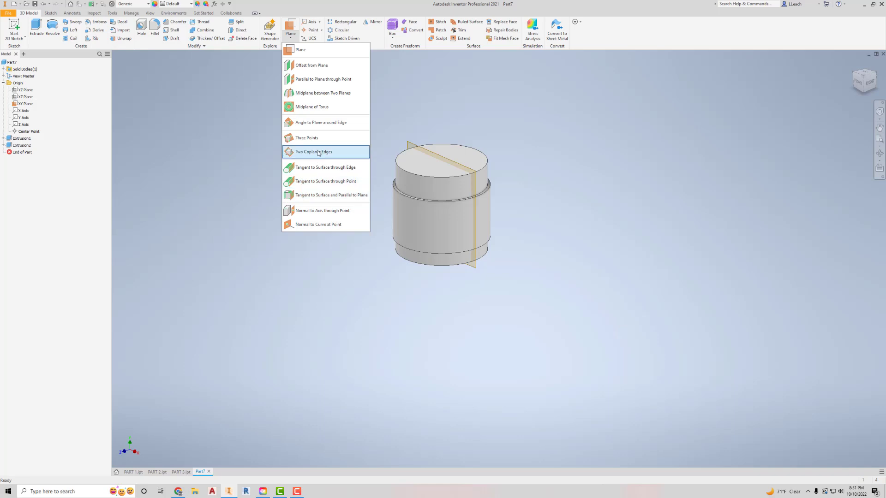
mouse_move(344, 195)
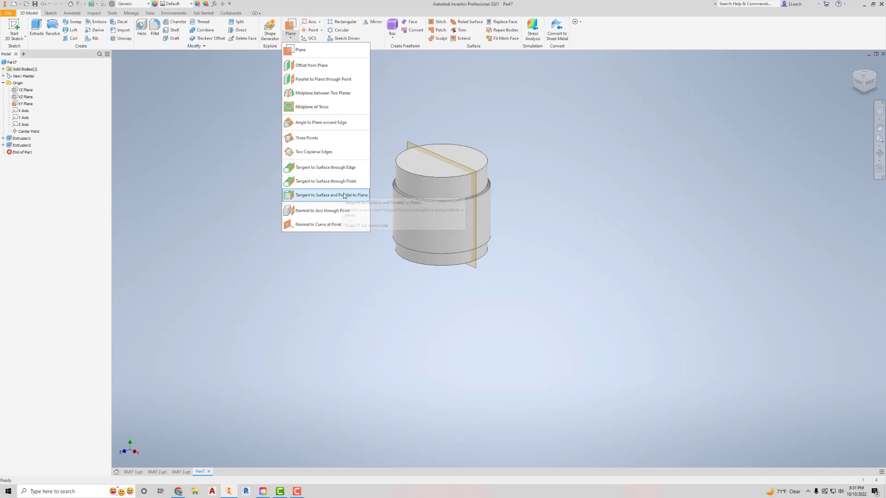
left_click(330, 195)
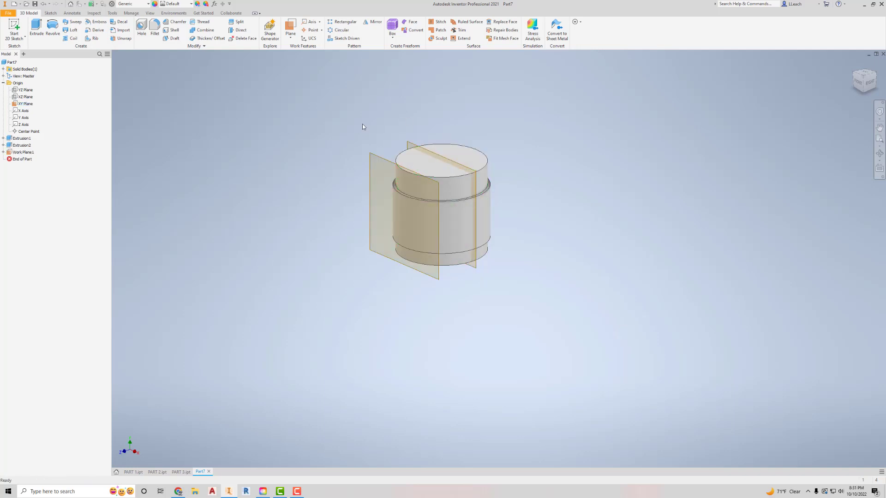
left_click(25, 104)
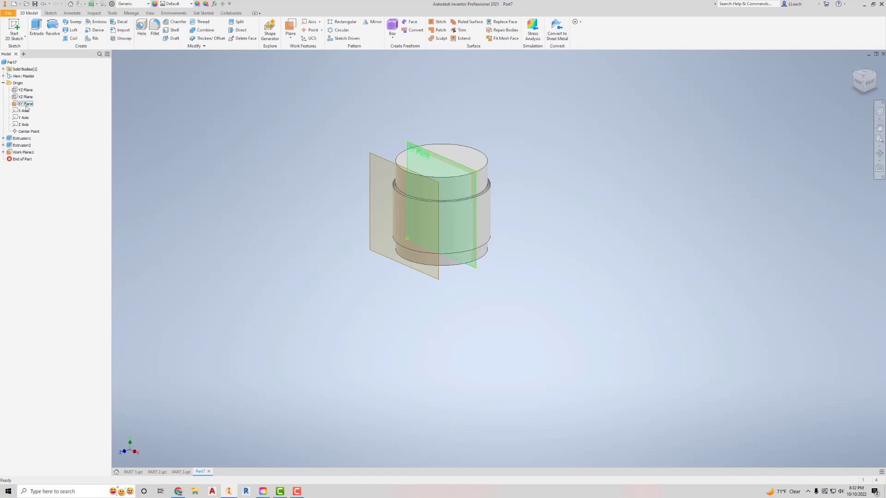
right_click(25, 104)
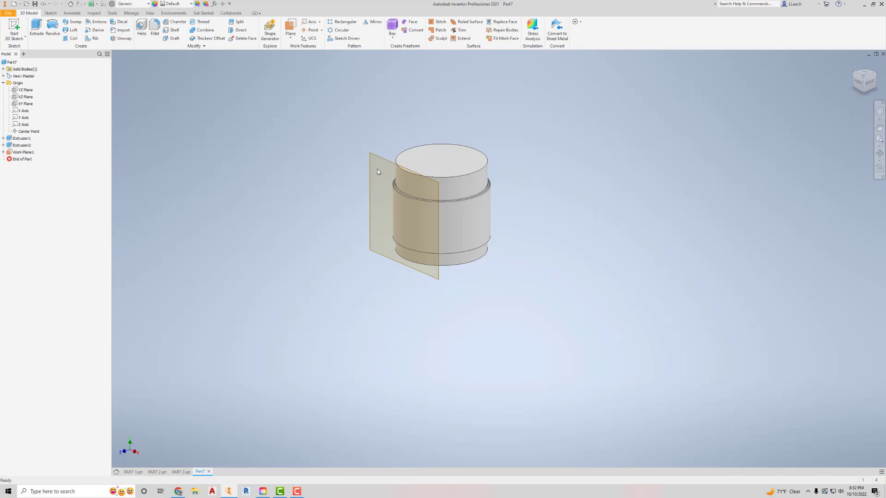
mouse_move(342, 170)
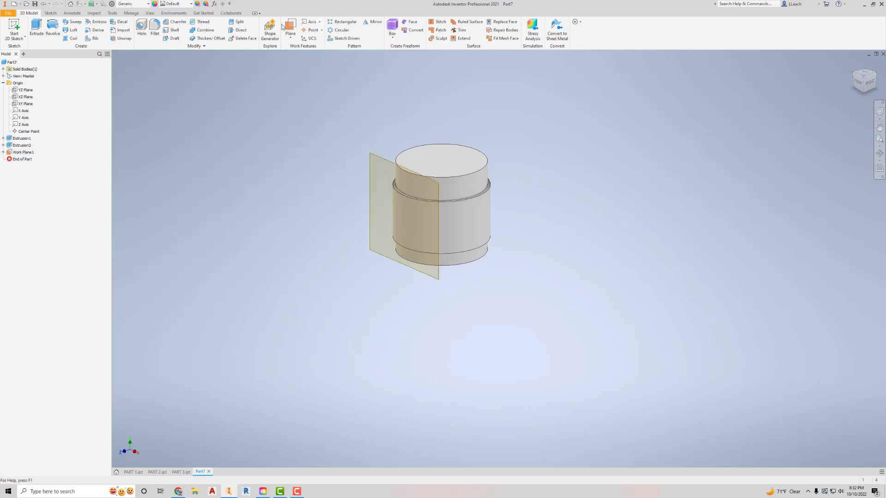
Create Work Plane2 offset outward from the tangent Work Plane1
left_click(290, 29)
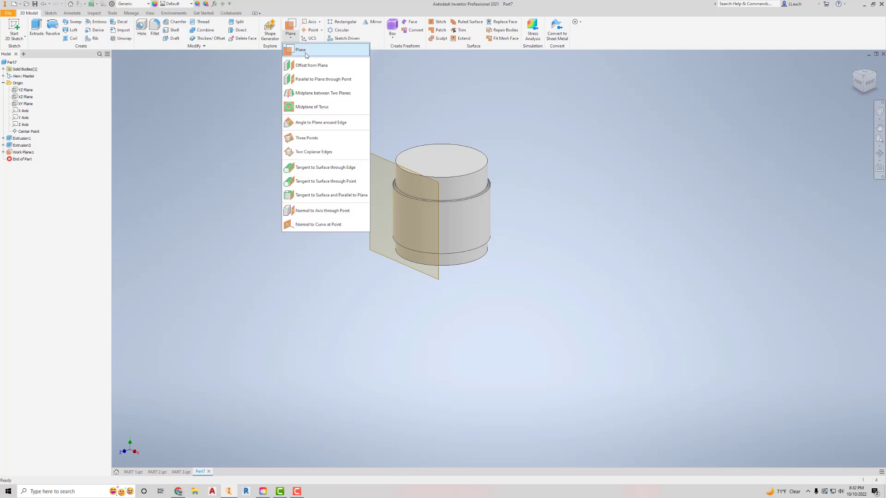
left_click(300, 50)
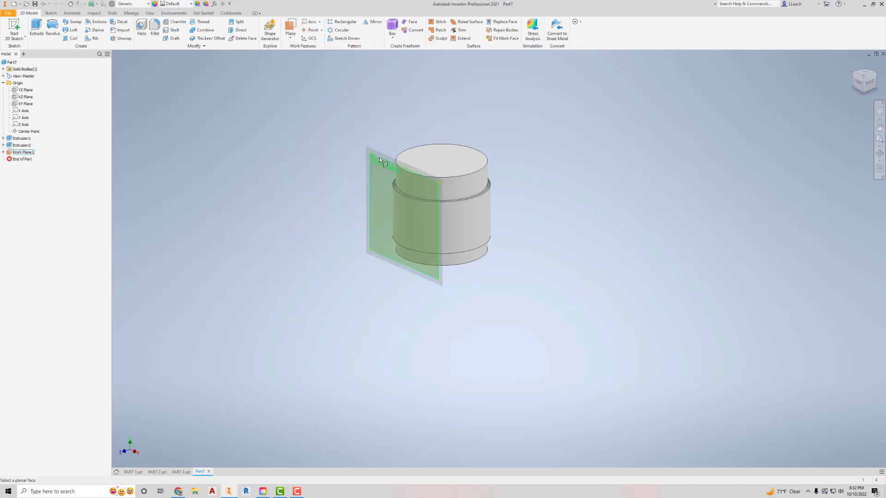
left_click(395, 215)
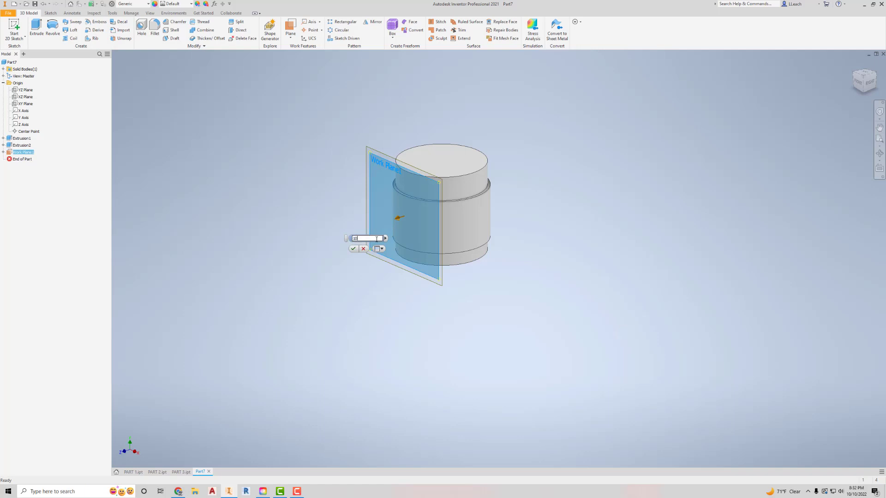
left_click(352, 248)
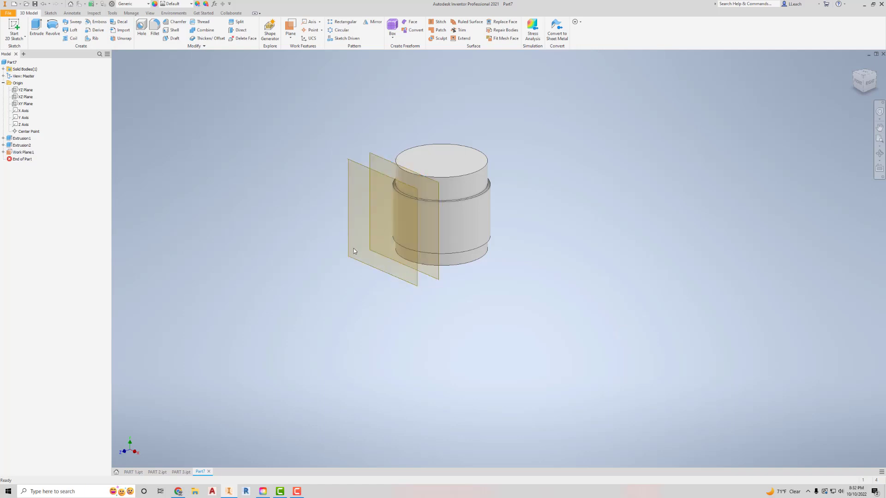
Hide the tangent Work Plane1 nested under Work Plane2
left_click(4, 153)
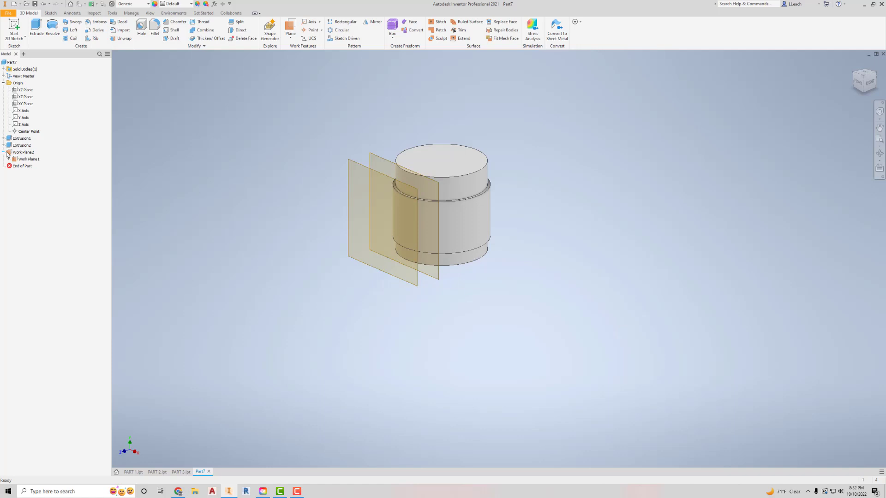
left_click(27, 159)
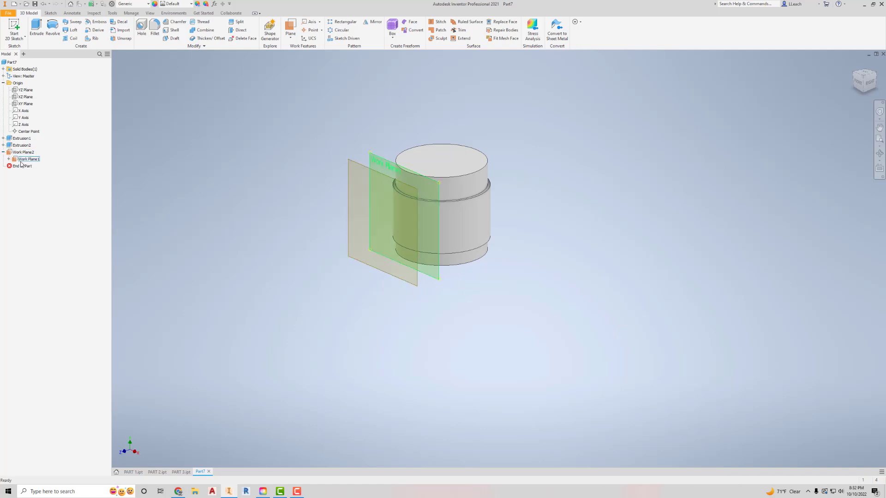
right_click(27, 159)
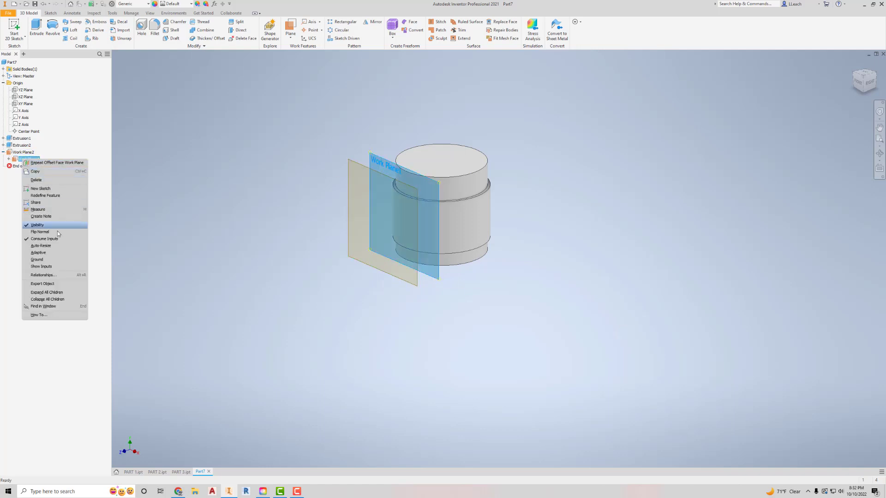
mouse_move(41, 216)
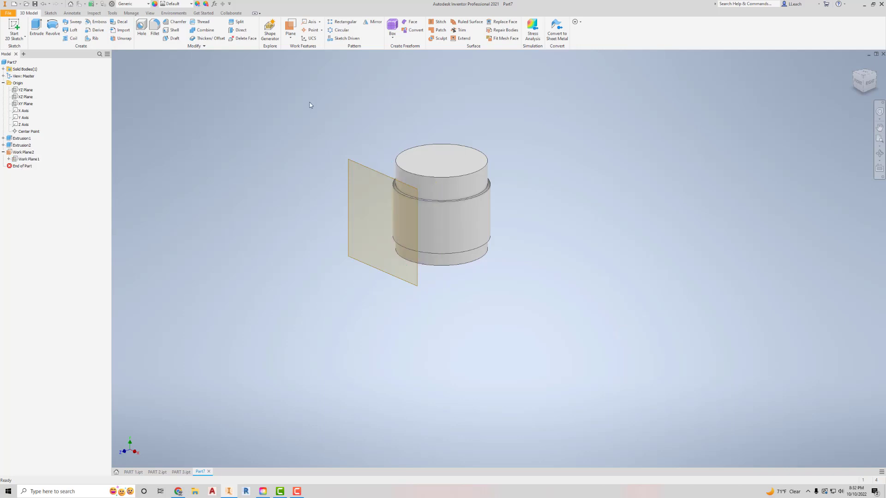
mouse_move(208, 176)
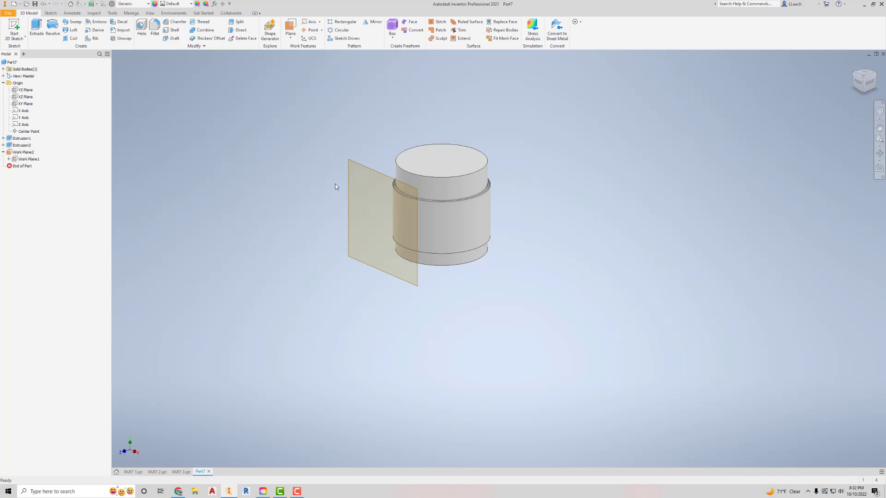
mouse_move(223, 157)
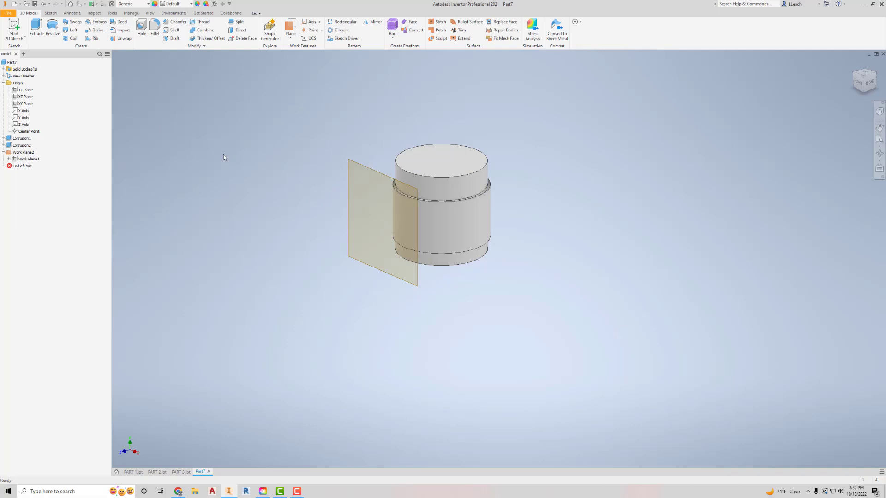
Start Sketch3 on Work Plane2 and project the ring band's edges as reference lines
left_click(14, 27)
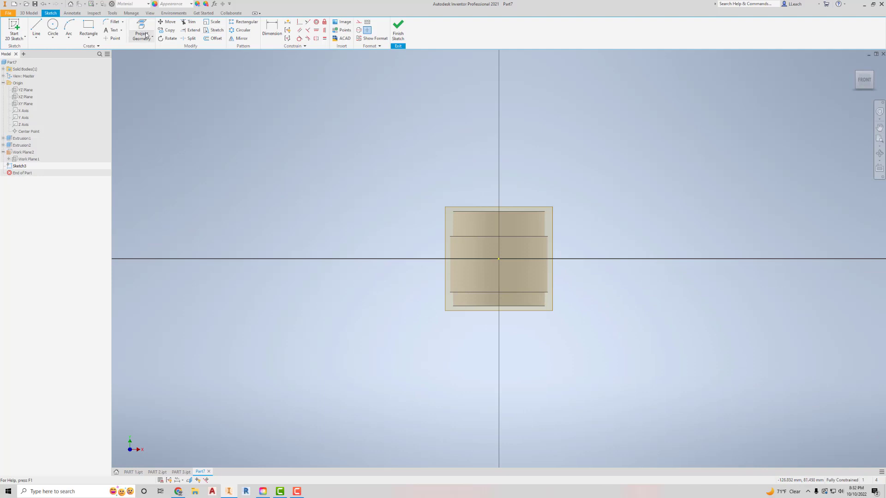
left_click(141, 34)
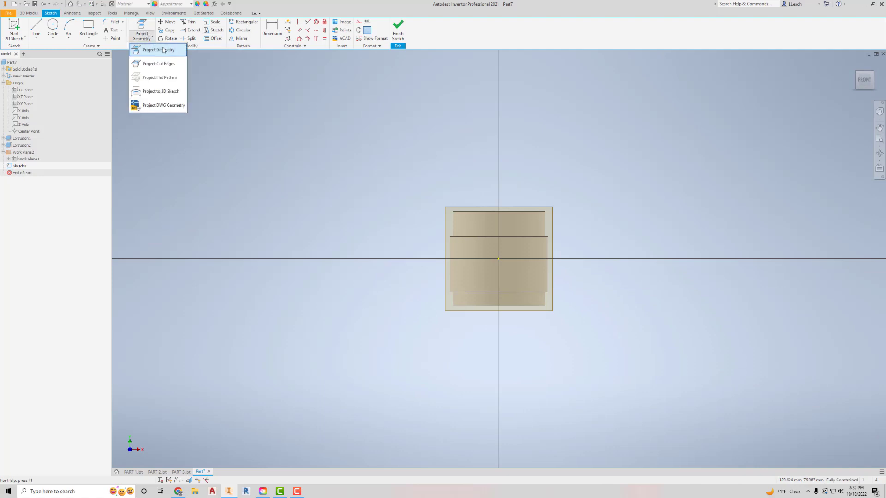
left_click(159, 50)
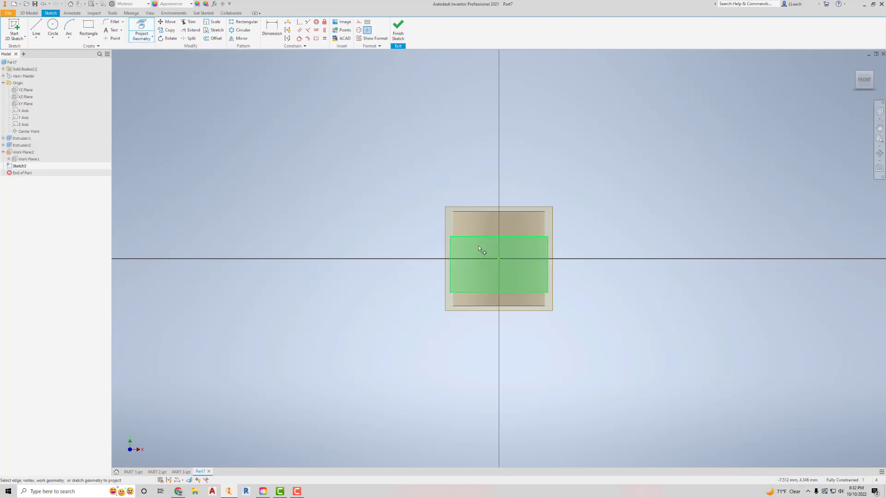
mouse_move(488, 255)
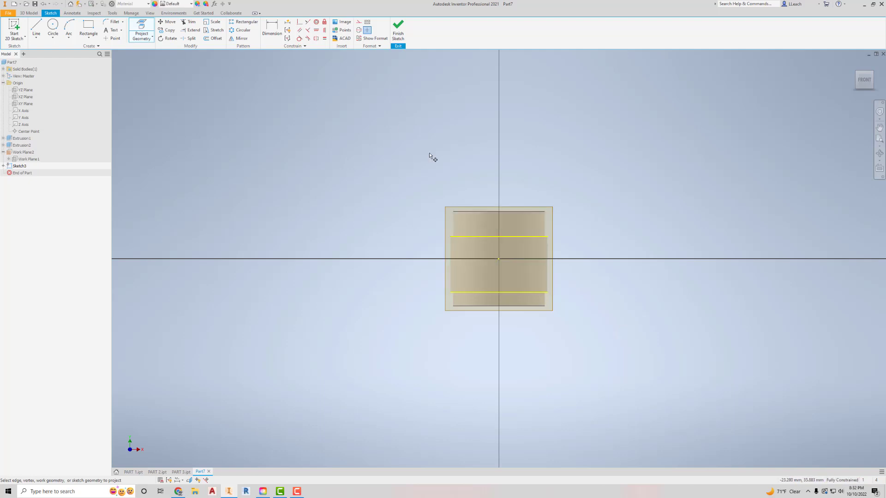
left_click(88, 24)
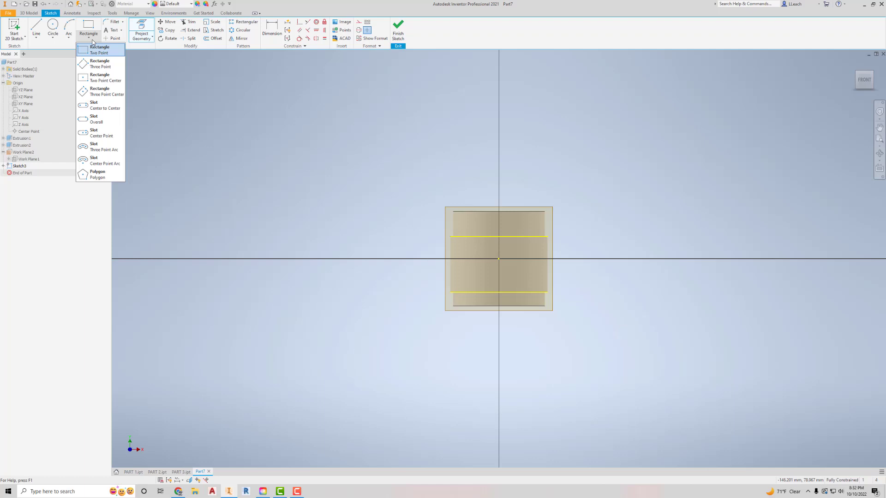
Sketch a two-point rectangle between the band lines, dimension its width 5 twice, and finish Sketch3
left_click(98, 50)
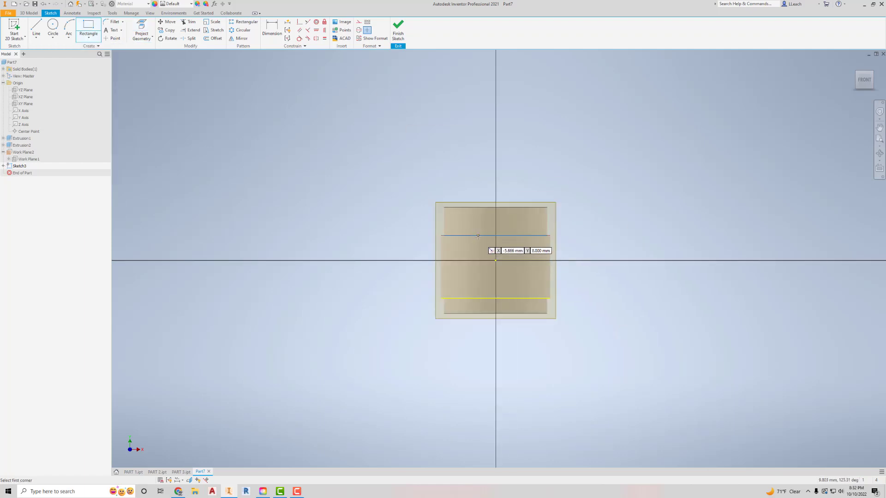
left_click(479, 236)
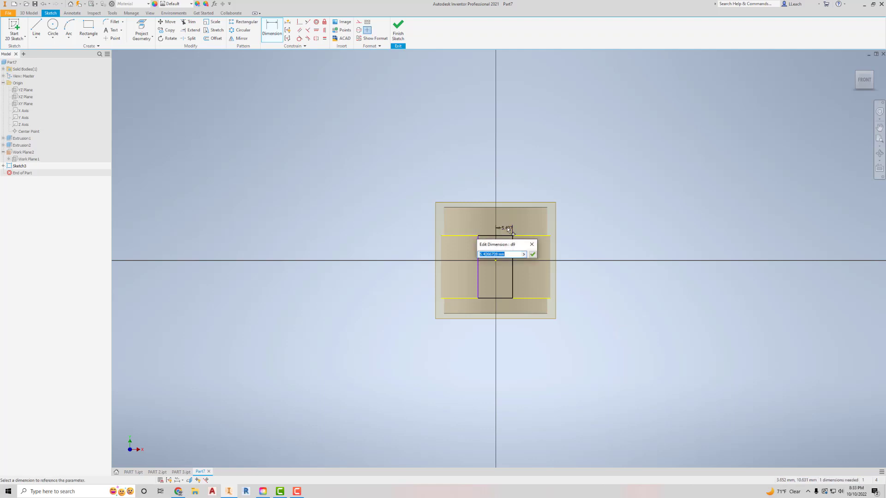
left_click(531, 254)
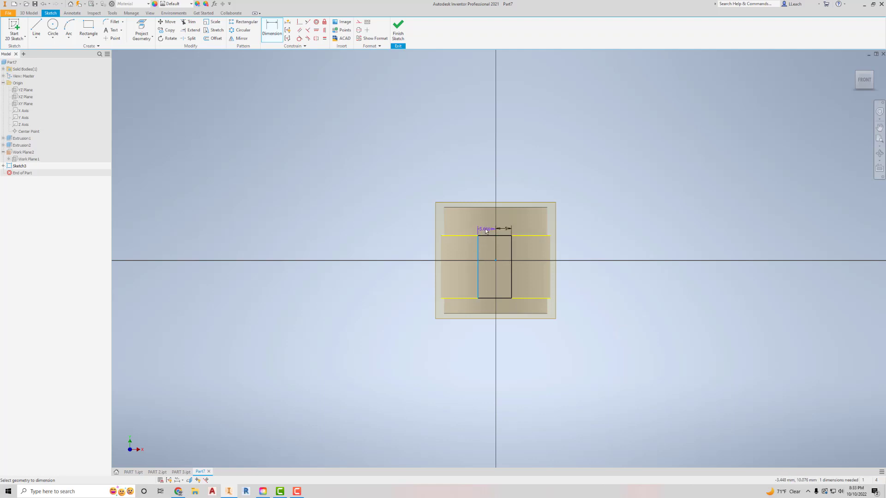
left_click(486, 230)
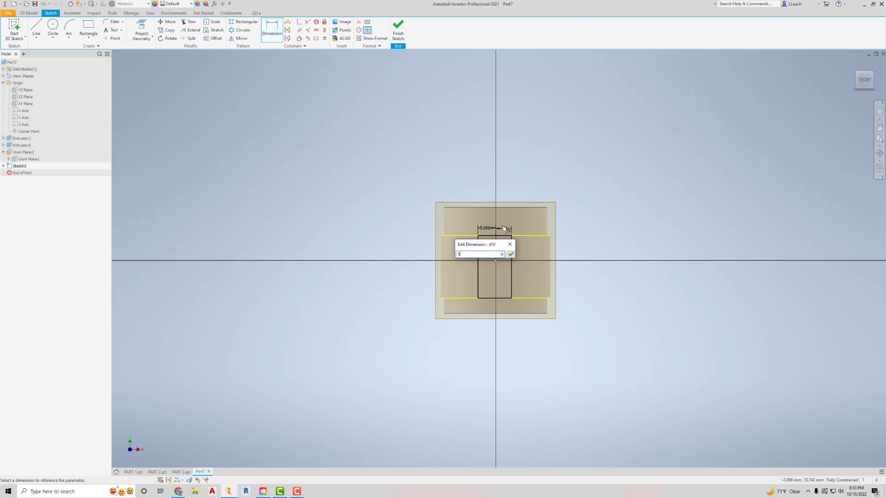
left_click(509, 254)
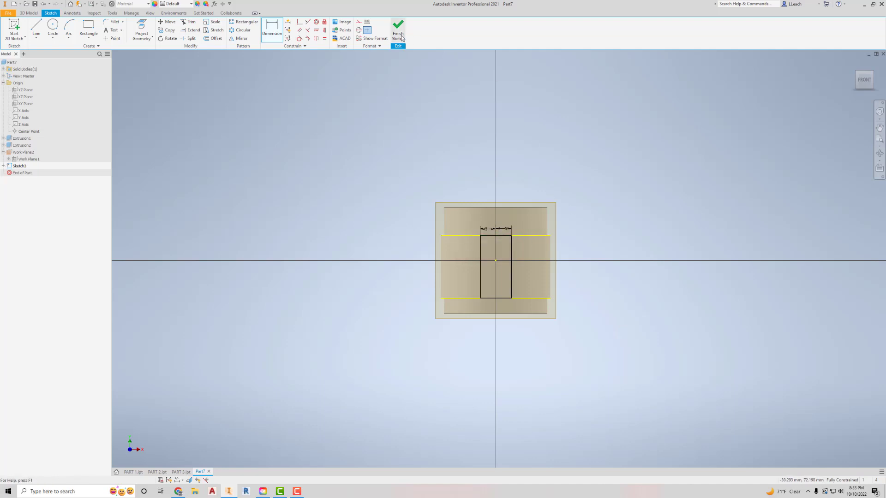
left_click(398, 29)
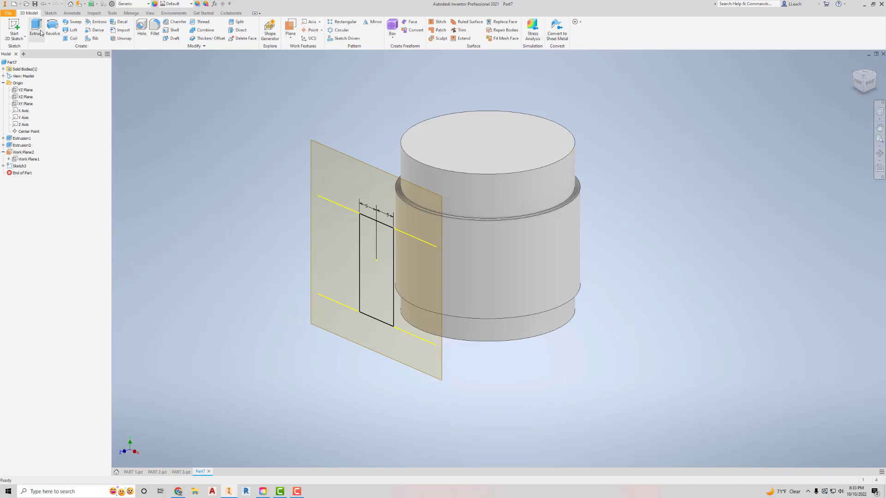
Extrude the rectangle toward the cylinder with To Next extents and Join, creating Extrusion3
left_click(36, 29)
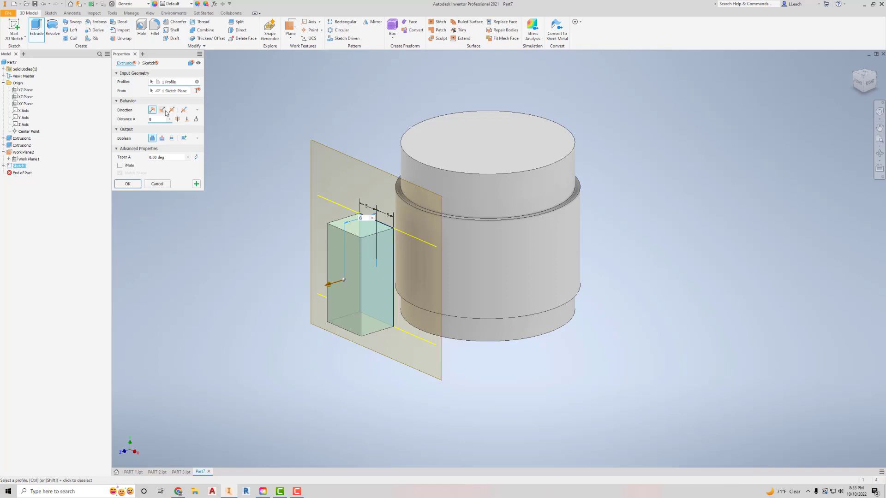
left_click(161, 109)
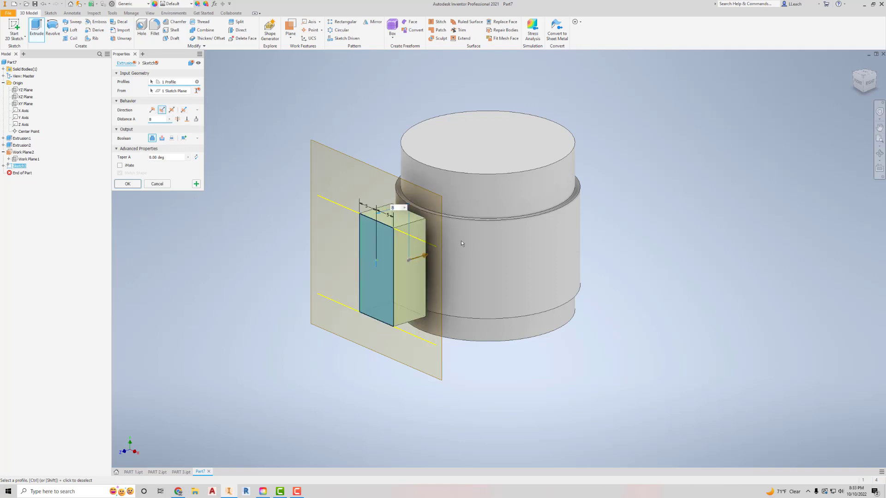
mouse_move(178, 119)
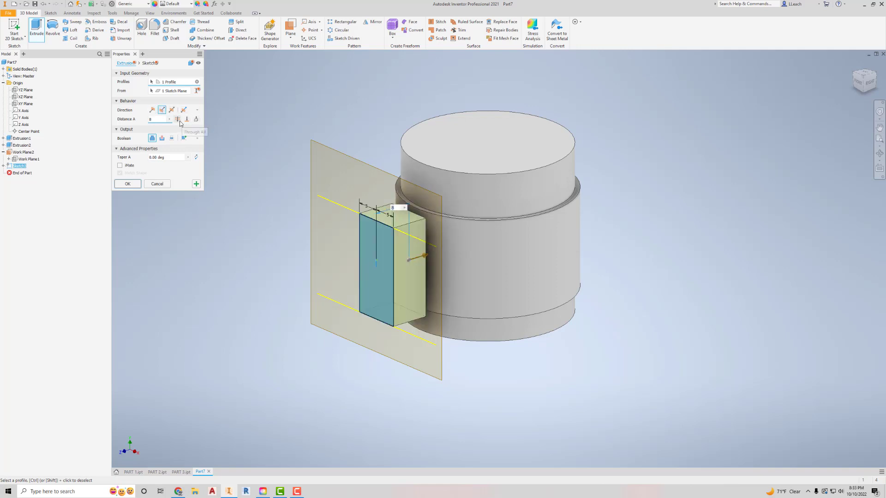
mouse_move(196, 119)
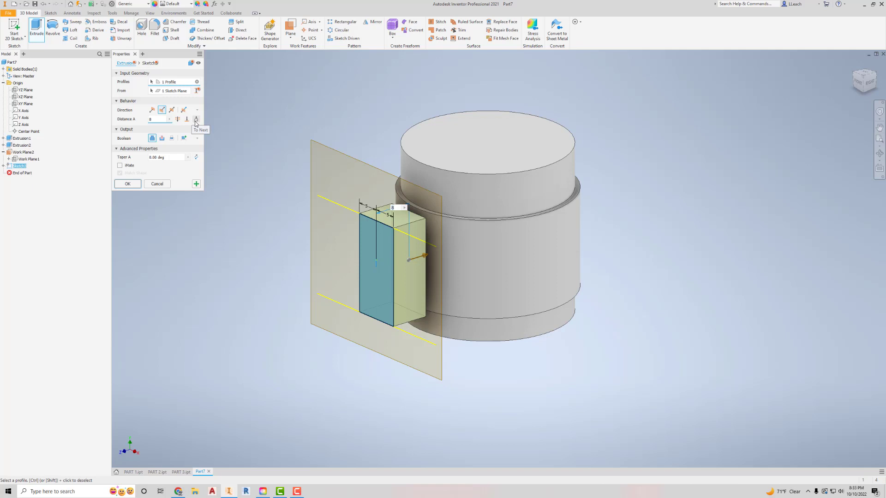
left_click(196, 120)
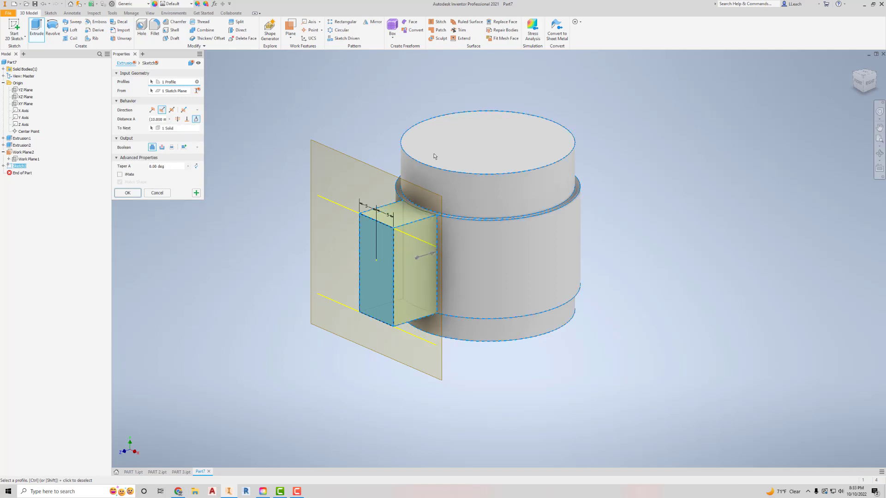
mouse_move(271, 172)
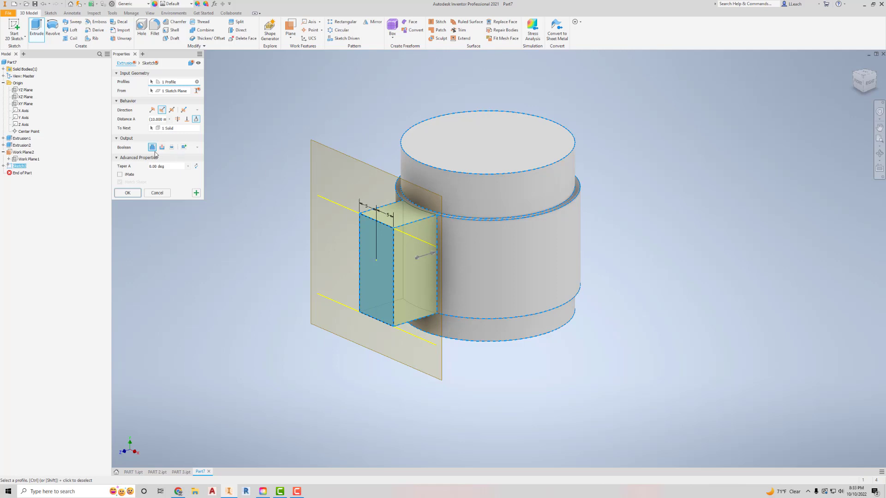
left_click(127, 192)
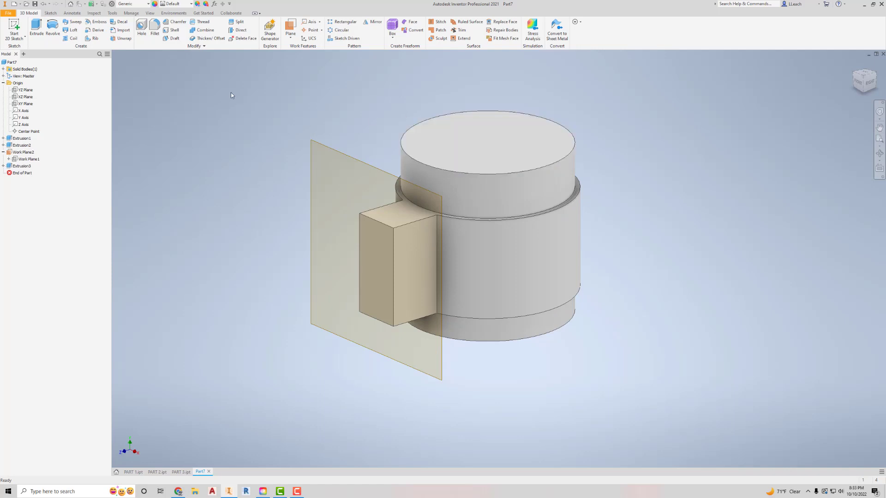
mouse_move(329, 192)
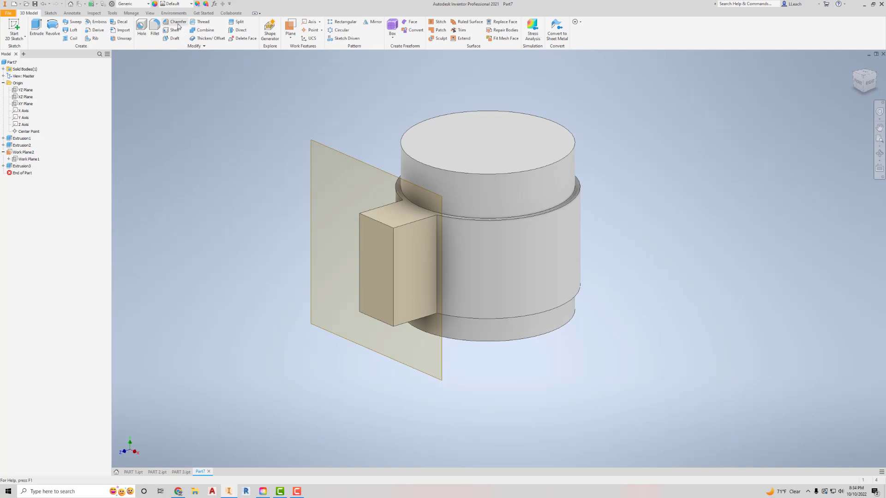
Apply a distance-and-angle chamfer of distance 10 to the block's top edge as Chamfer1
left_click(177, 22)
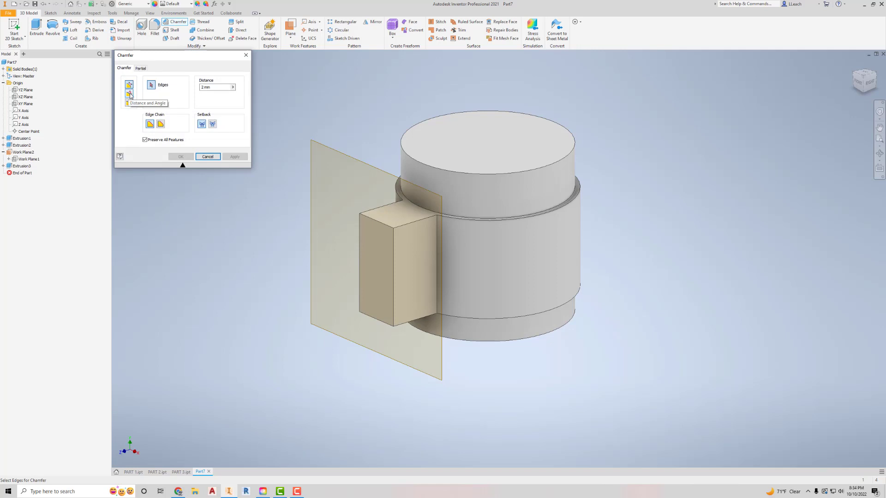
left_click(129, 93)
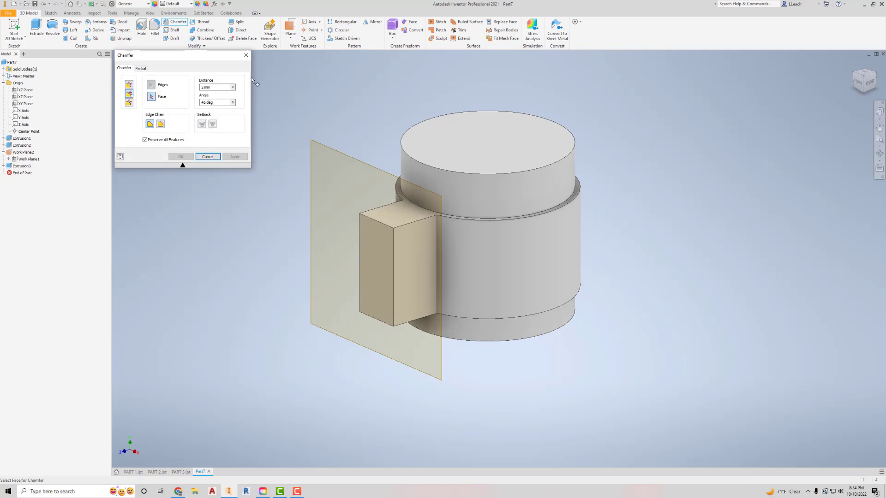
mouse_move(351, 221)
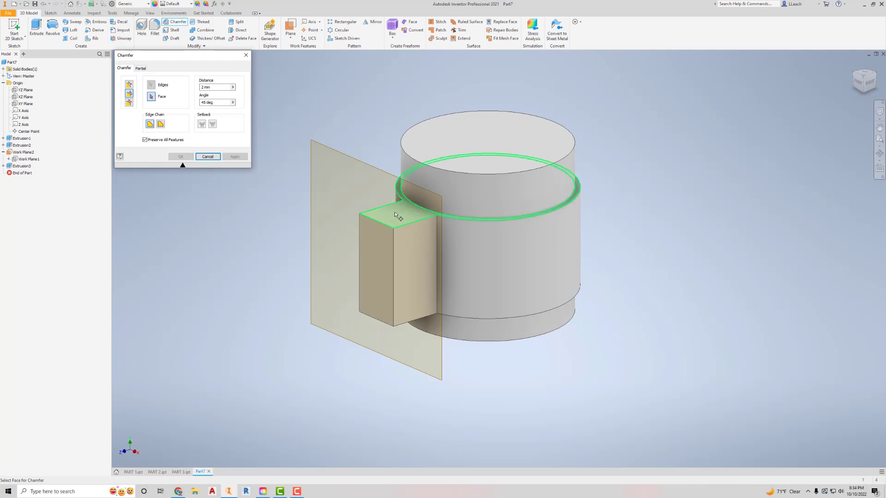
mouse_move(394, 222)
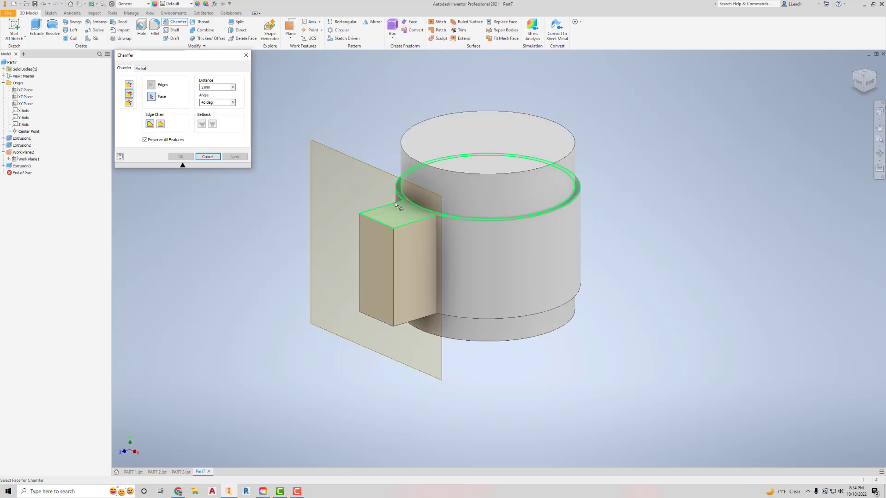
left_click(162, 85)
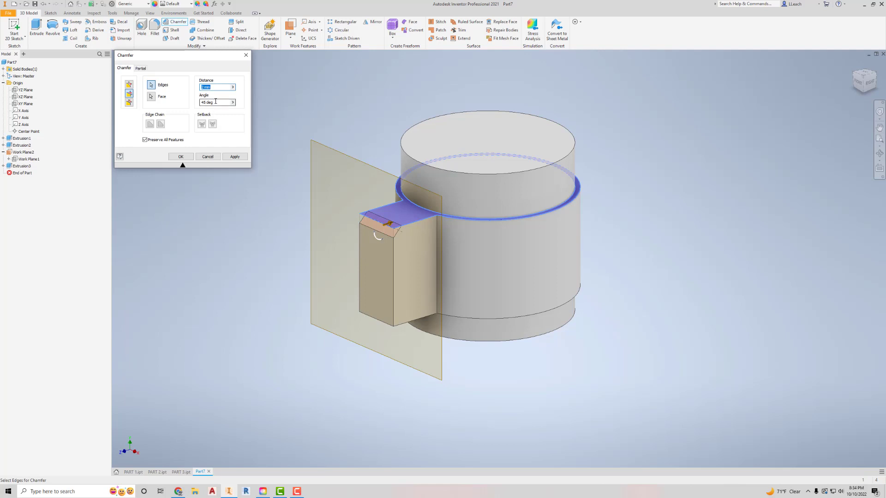
mouse_move(218, 87)
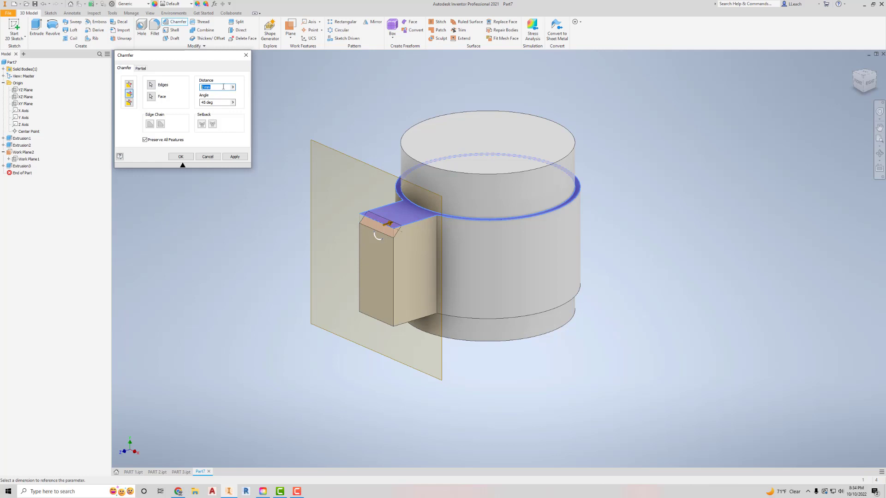
type("10")
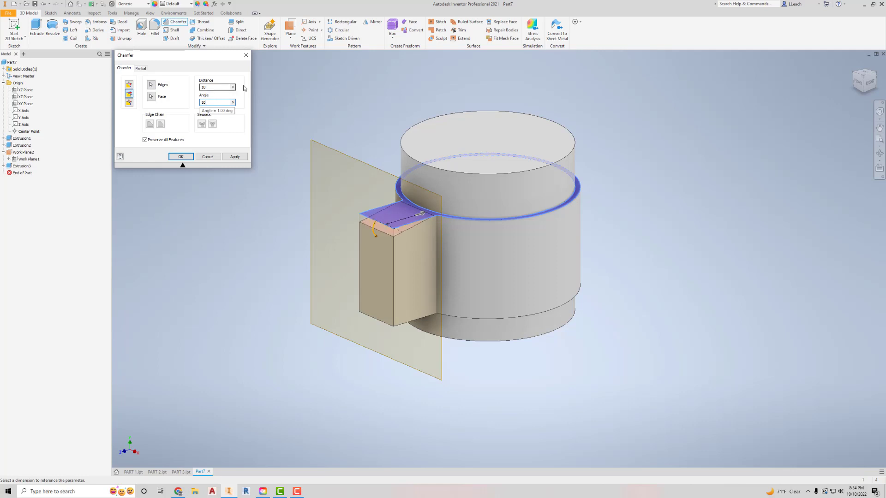
left_click(215, 102)
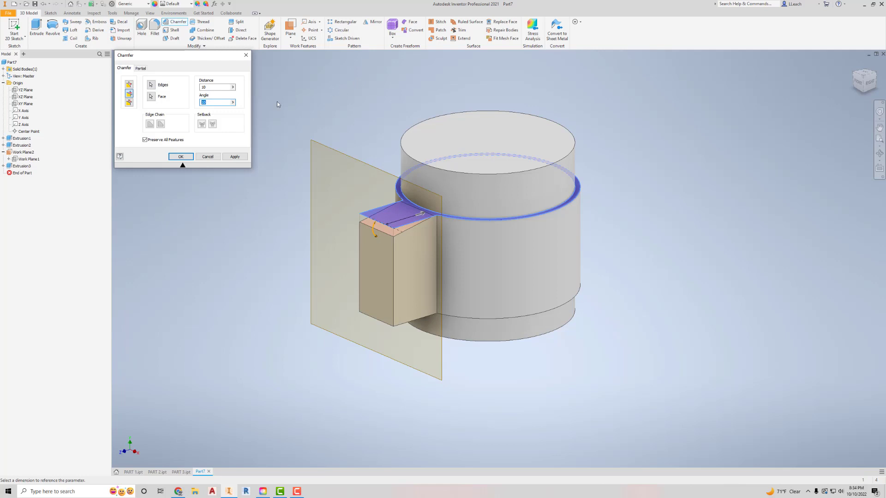
type("12")
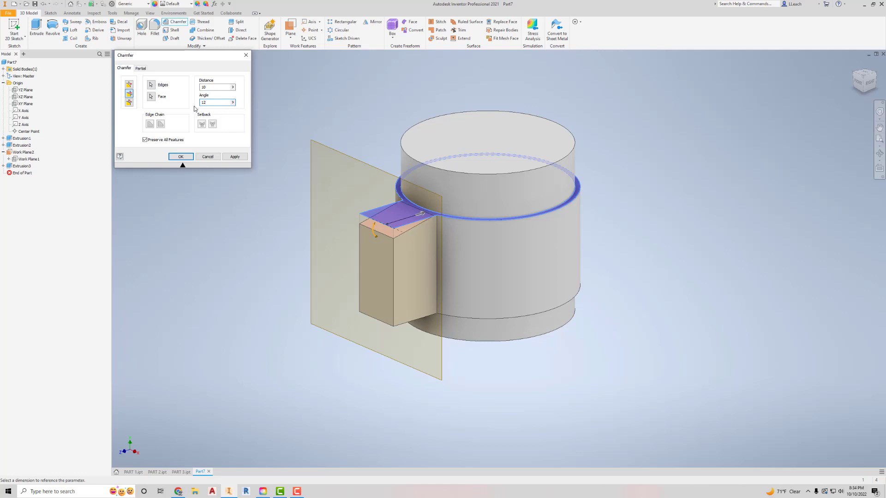
triple_click(215, 103)
type("15")
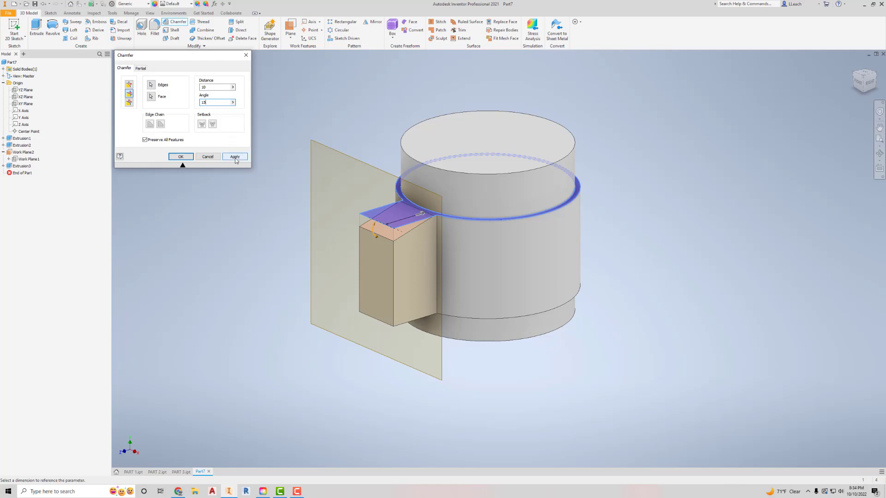
left_click(234, 156)
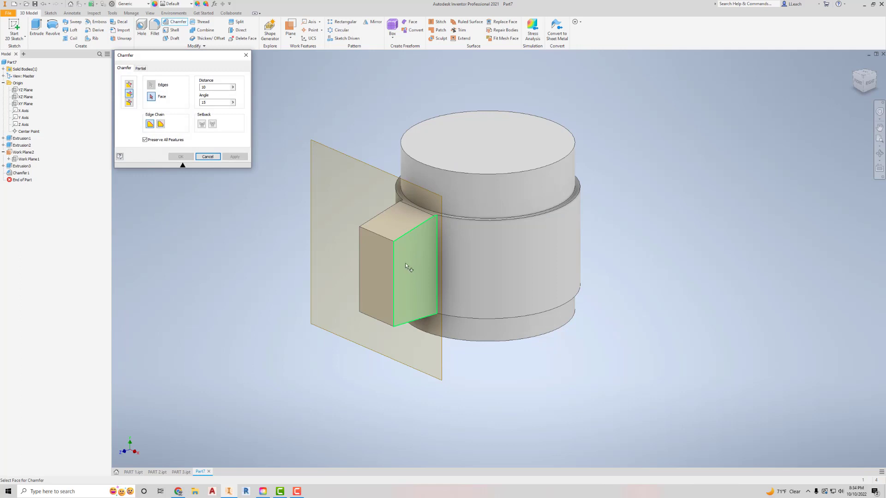
Chamfer the knob's outer face edges and underside edges into a taper, adding Chamfer2 to Chamfer4
left_click(151, 84)
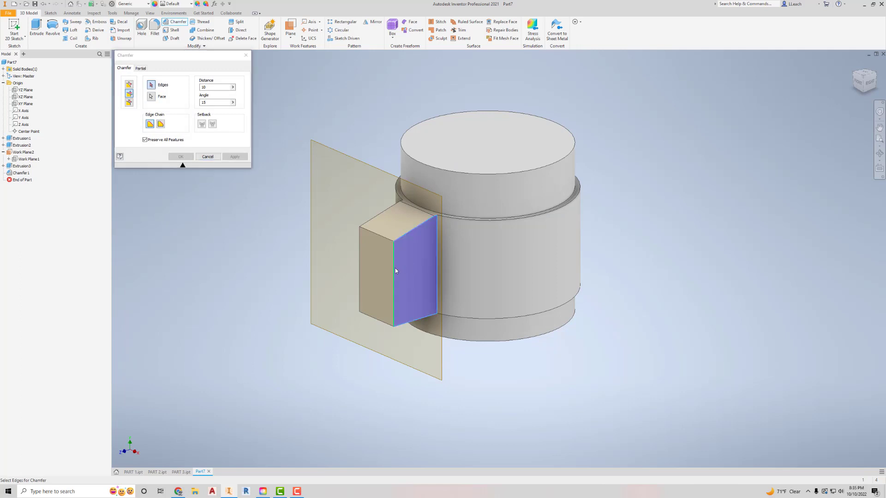
left_click(234, 157)
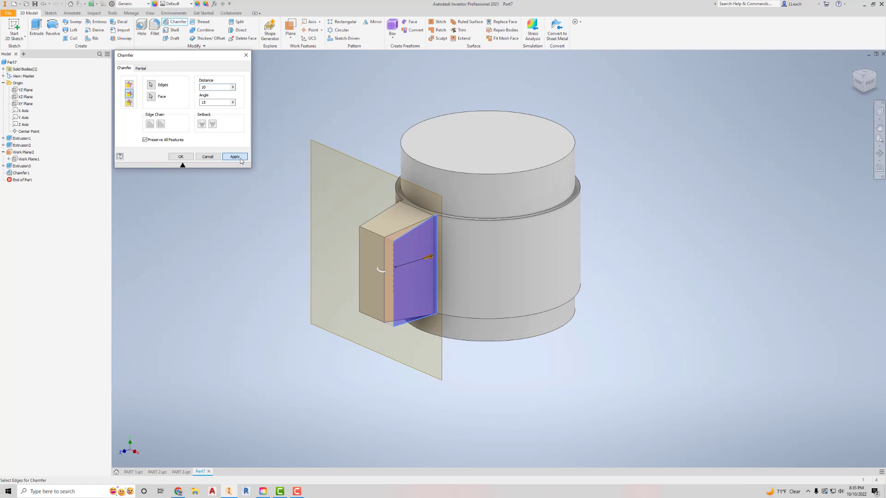
left_click(233, 156)
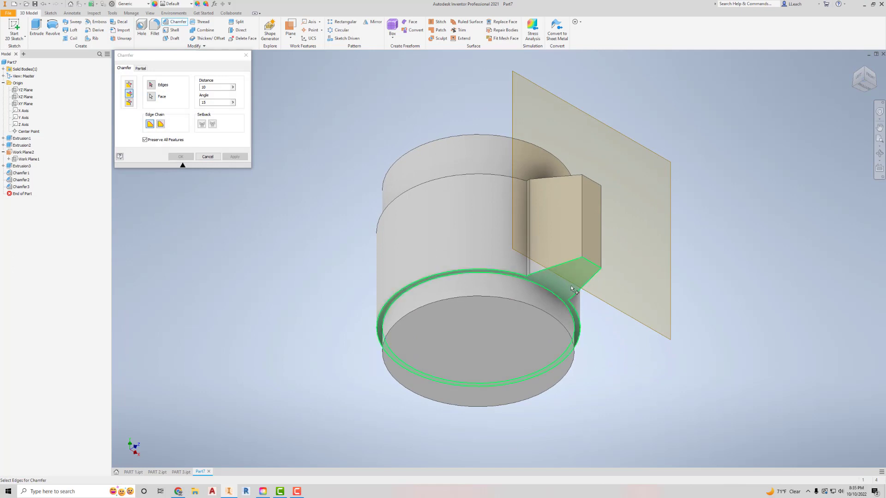
left_click(575, 283)
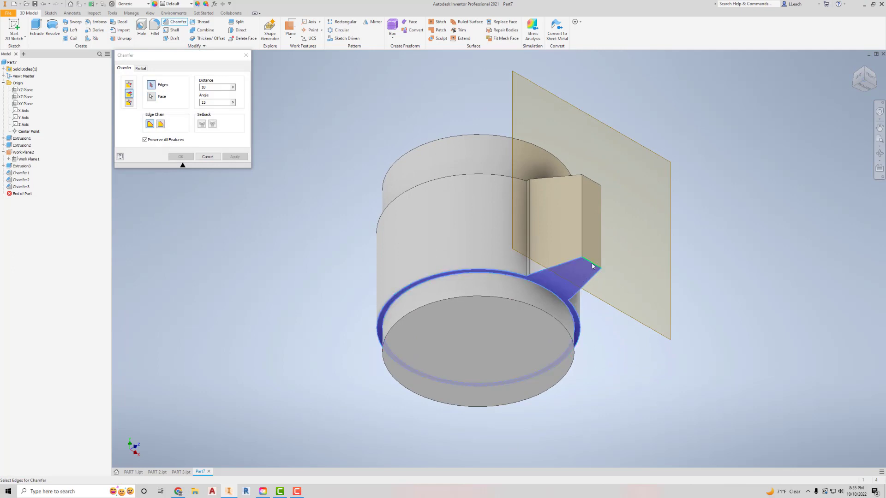
left_click(150, 96)
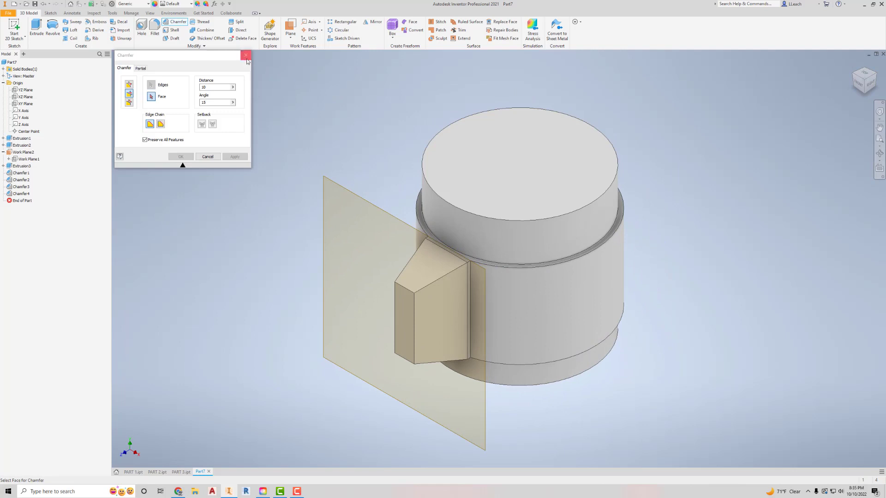
left_click(246, 55)
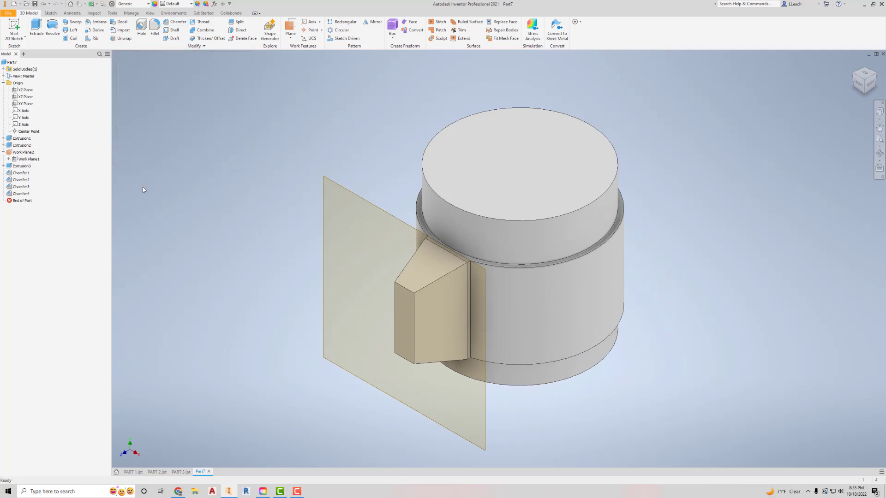
Hide Work Plane2 via the browser and start a circular pattern of the knob
right_click(22, 153)
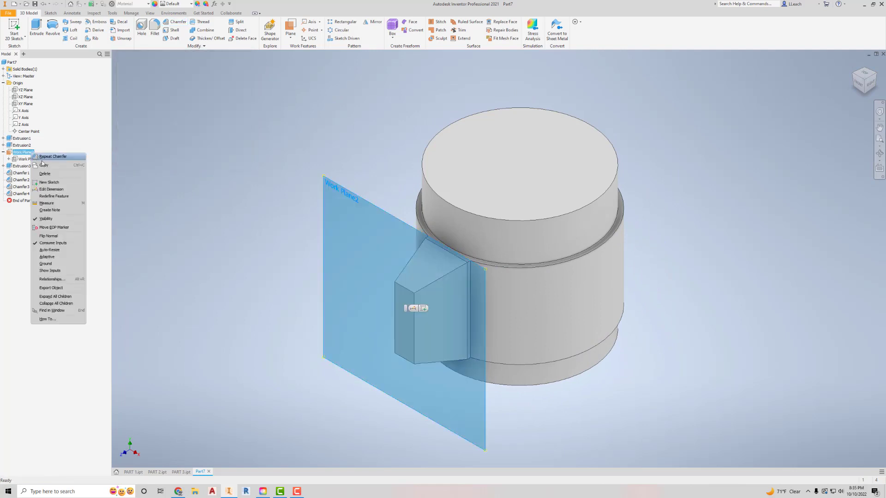
left_click(46, 218)
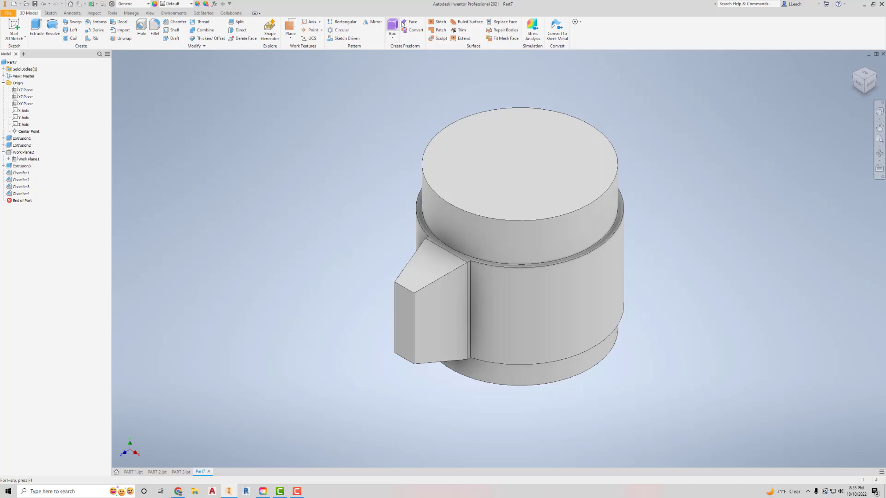
mouse_move(344, 22)
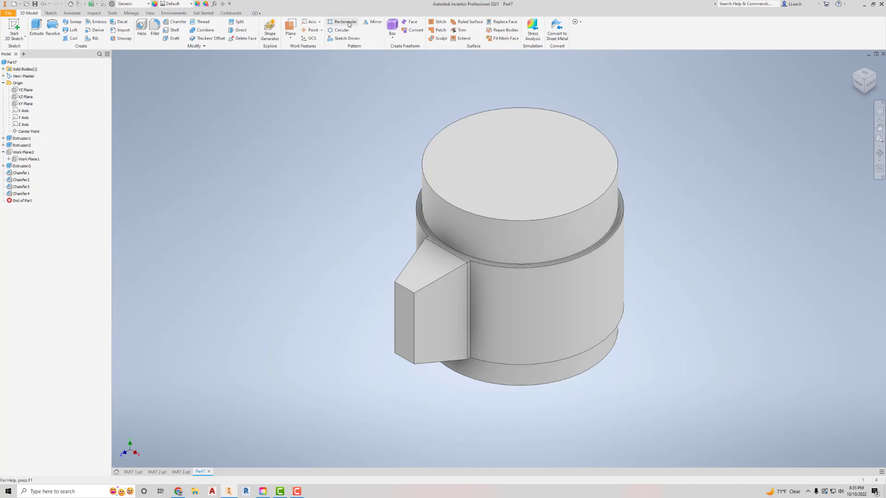
mouse_move(344, 30)
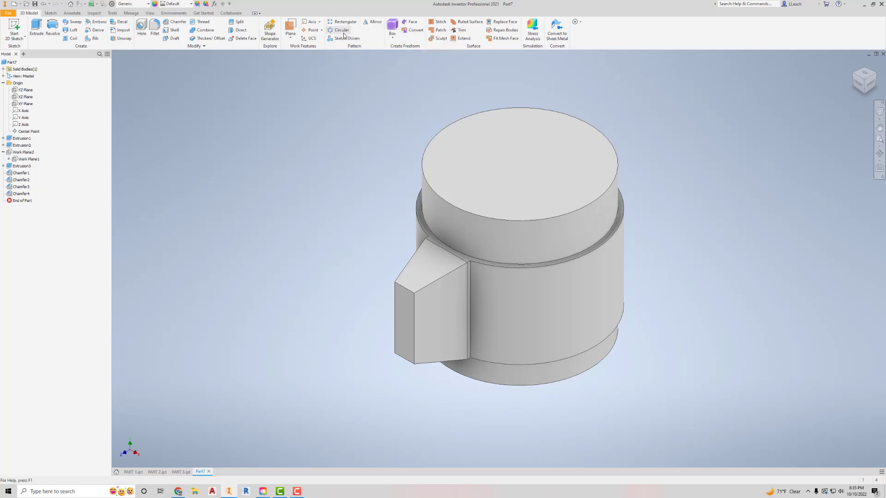
mouse_move(340, 29)
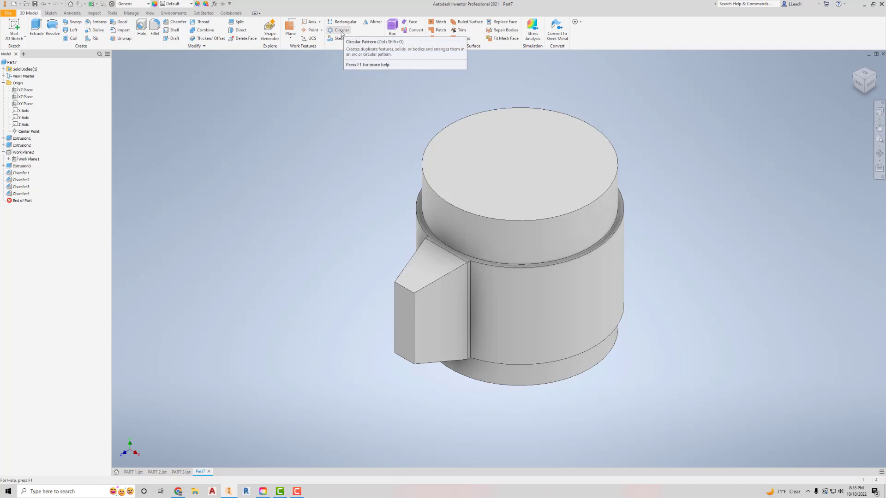
left_click(341, 29)
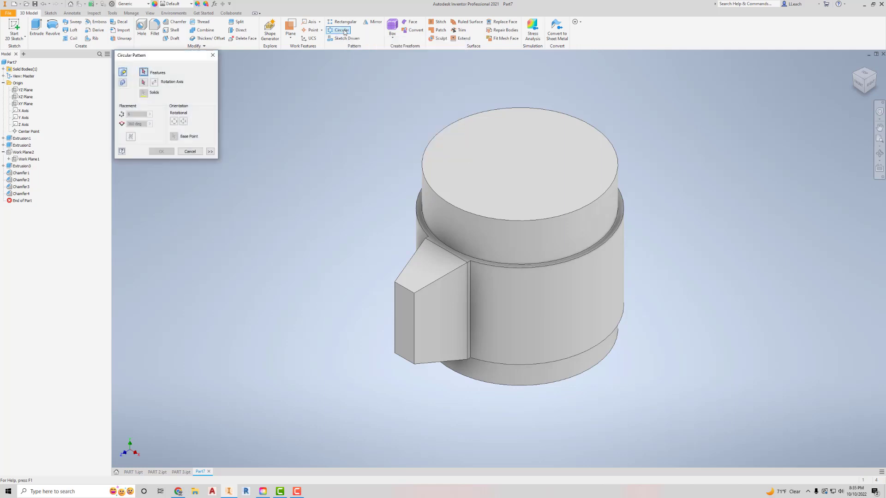
mouse_move(379, 251)
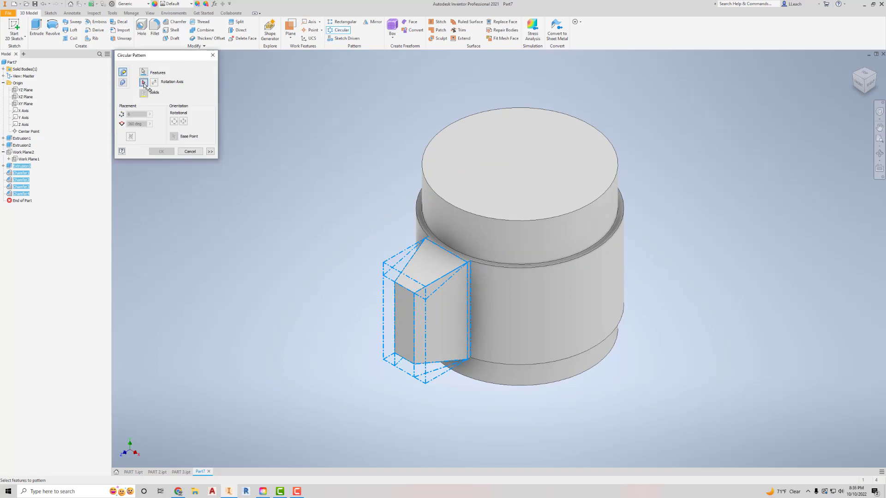
Pattern the knob and its chamfers six times around the cylinder's axis as Circular Pattern1
left_click(144, 82)
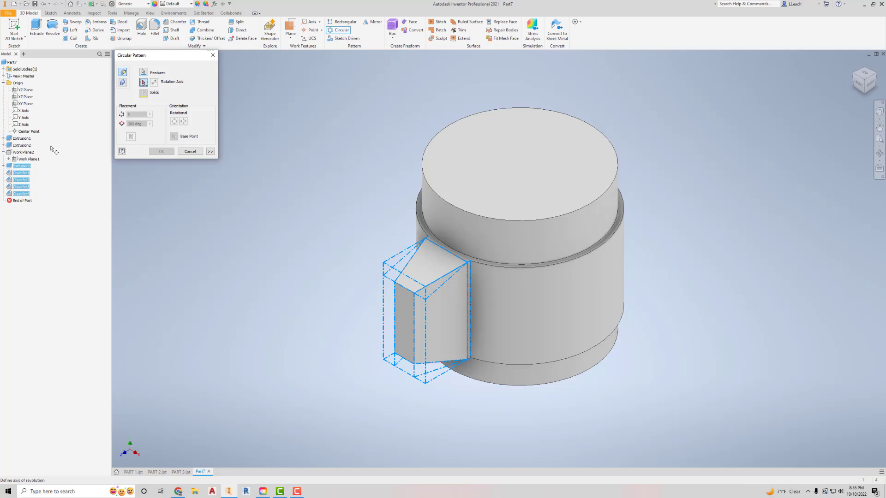
left_click(24, 117)
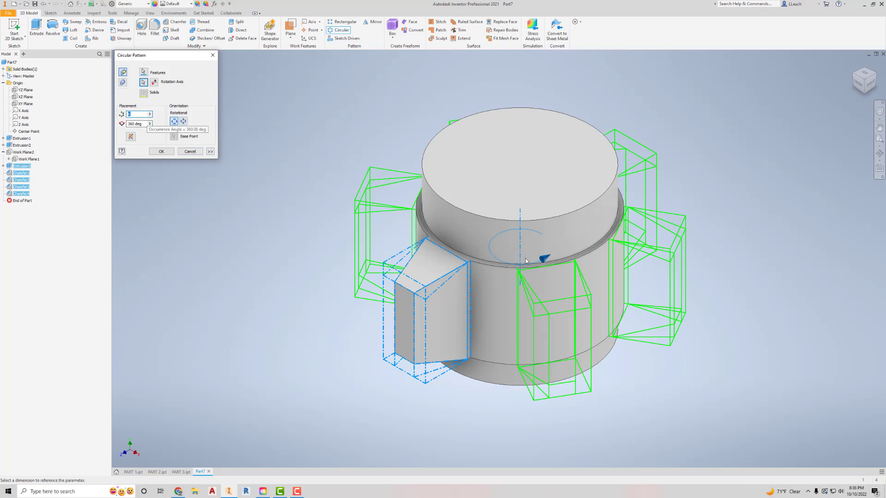
mouse_move(305, 140)
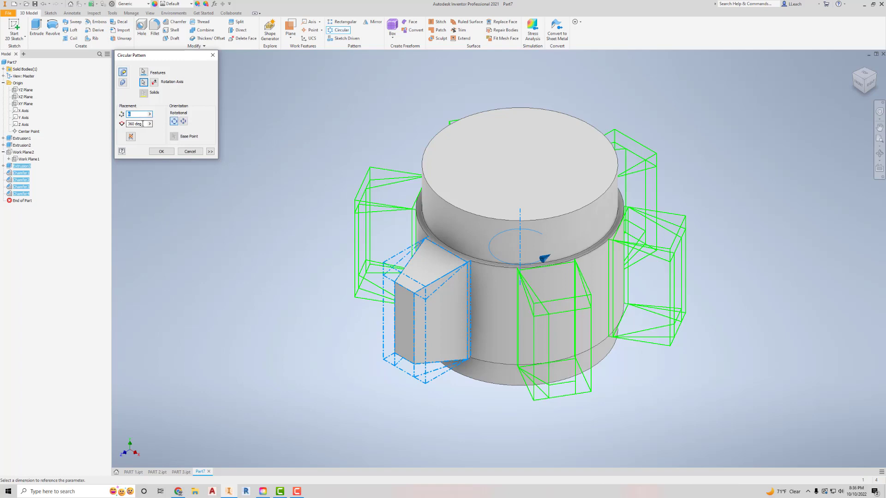
mouse_move(138, 123)
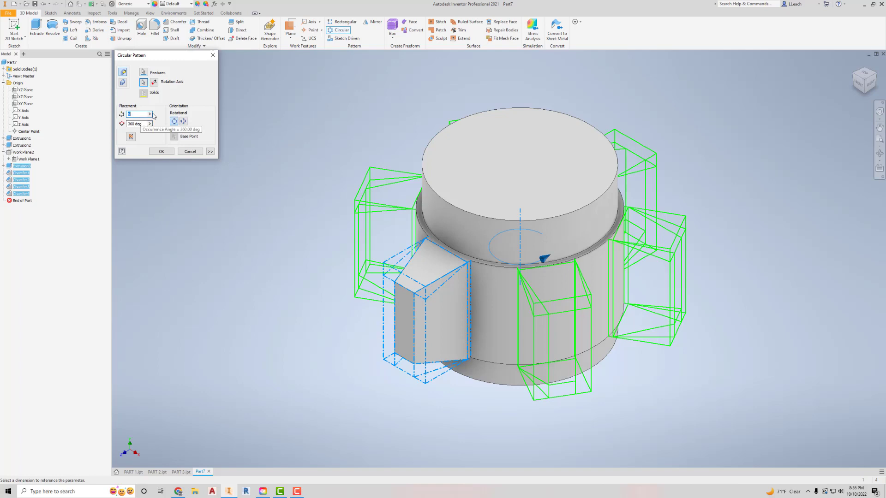
left_click(161, 151)
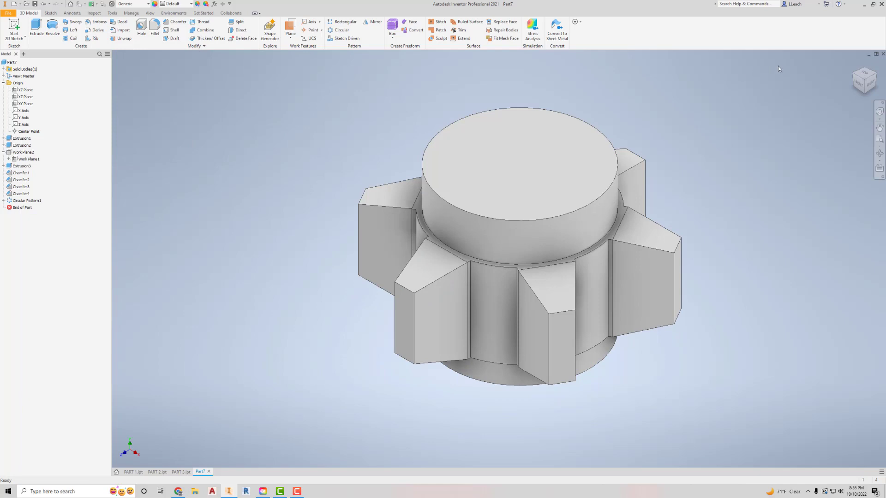
left_click(864, 79)
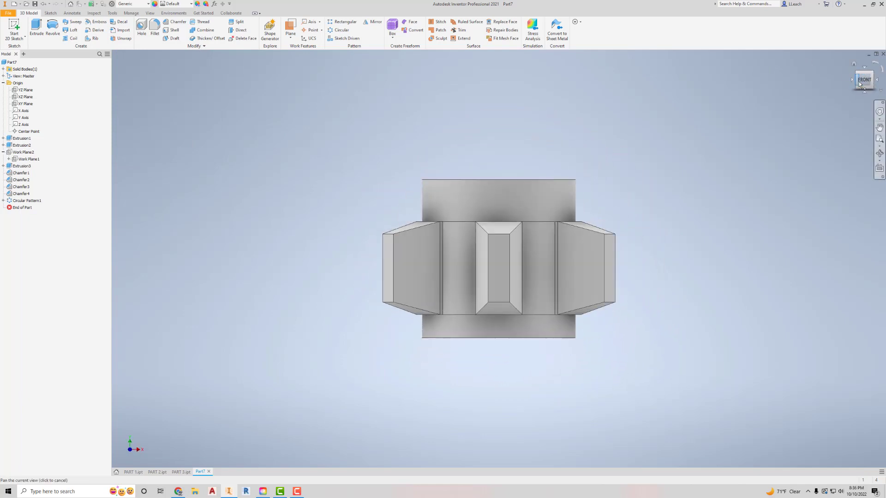
mouse_move(864, 79)
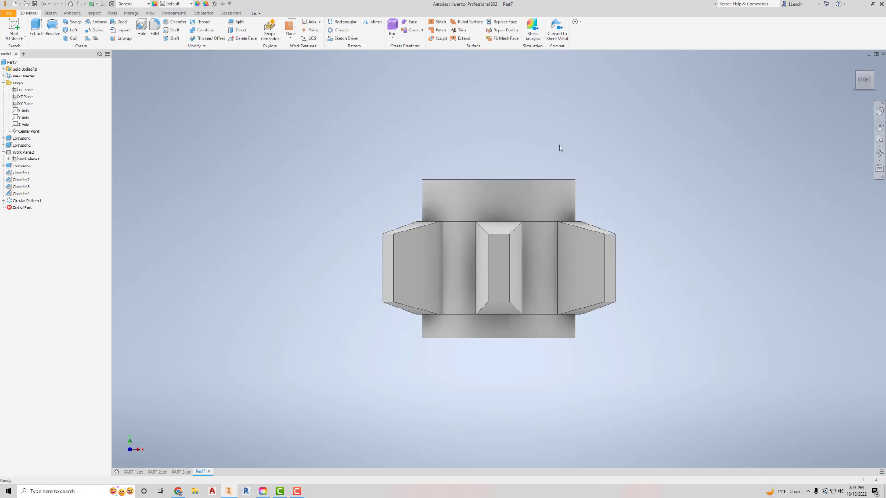
mouse_move(565, 207)
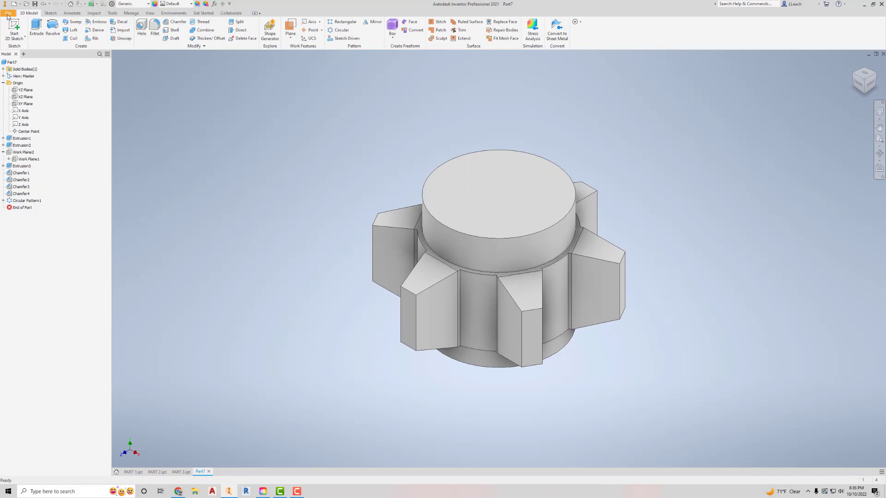
Save the part under a new file name starting with 'PART' beside PART 1 to PART 4
left_click(8, 13)
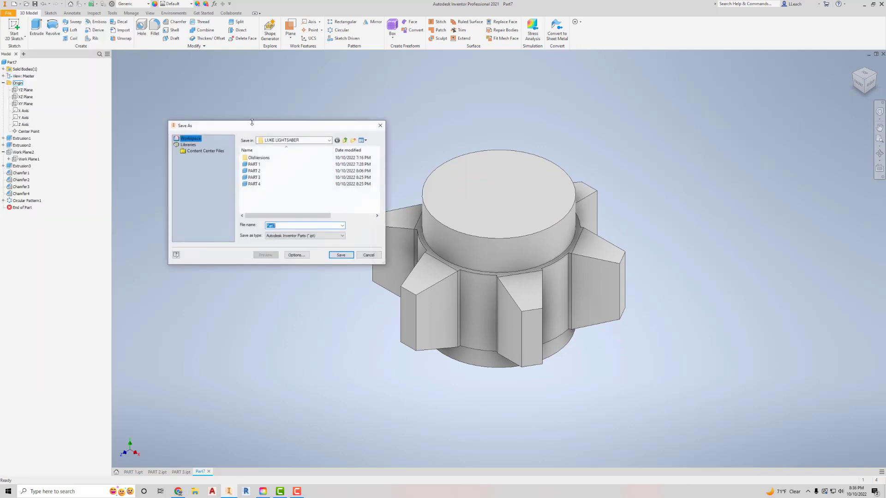
left_click(302, 225)
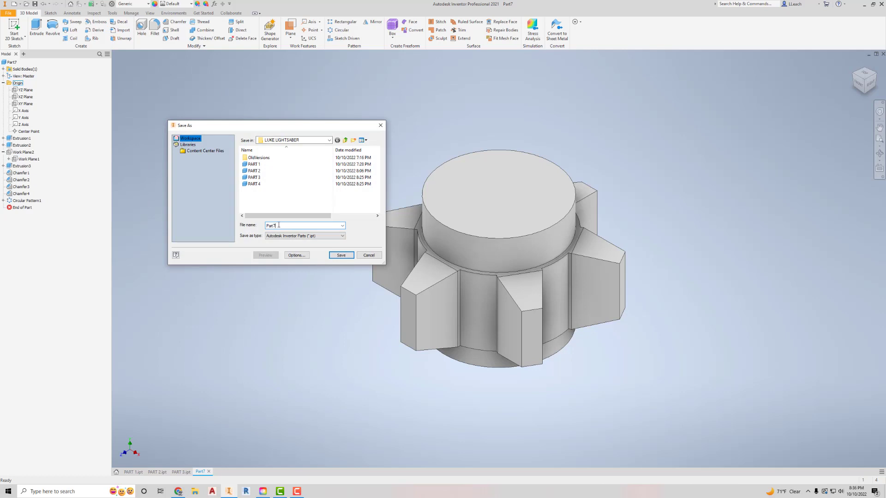
type("P")
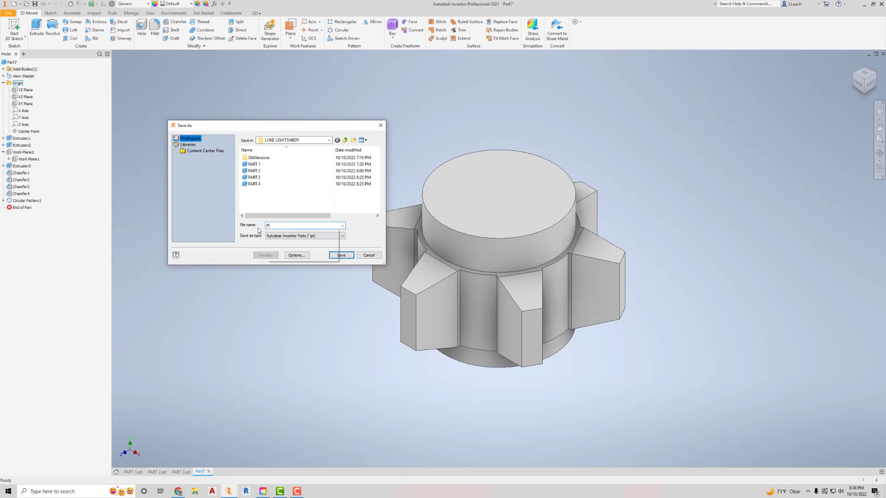
type("ART 4A")
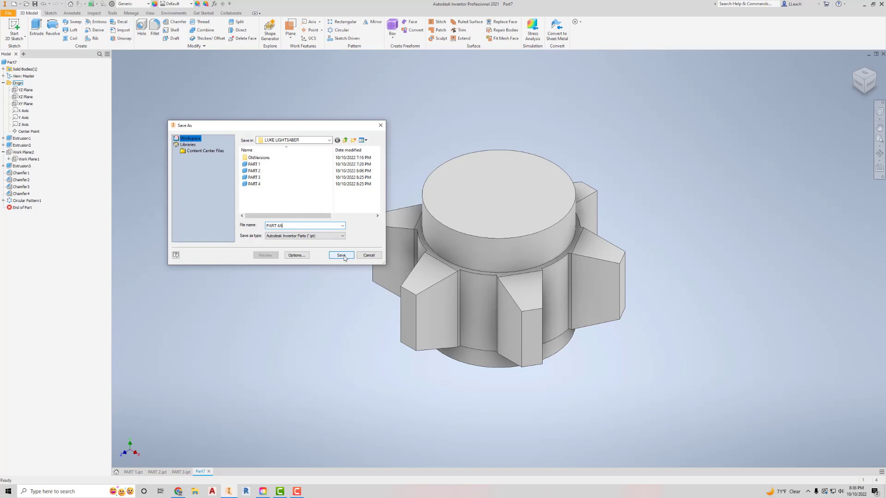
left_click(340, 255)
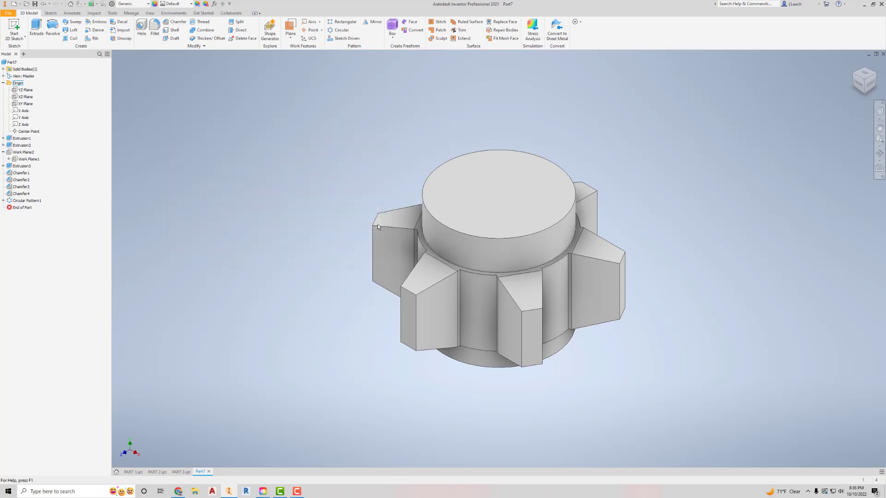